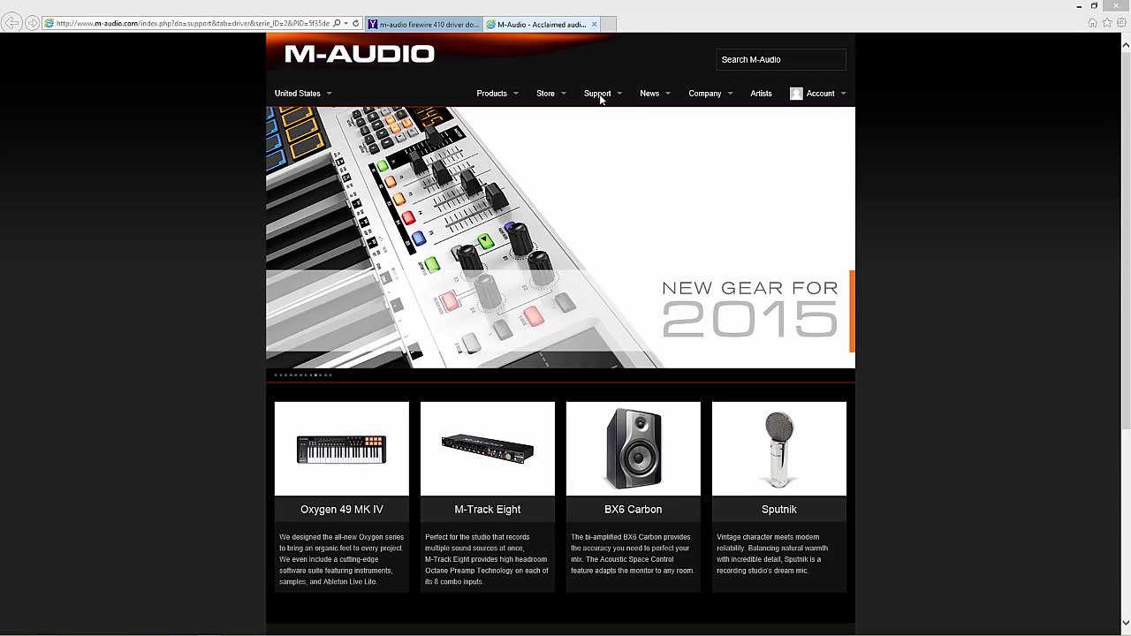
Download the FireWire installer 6.0.1 driver package from the M-Audio Support Drivers & Updates page
left_click(598, 92)
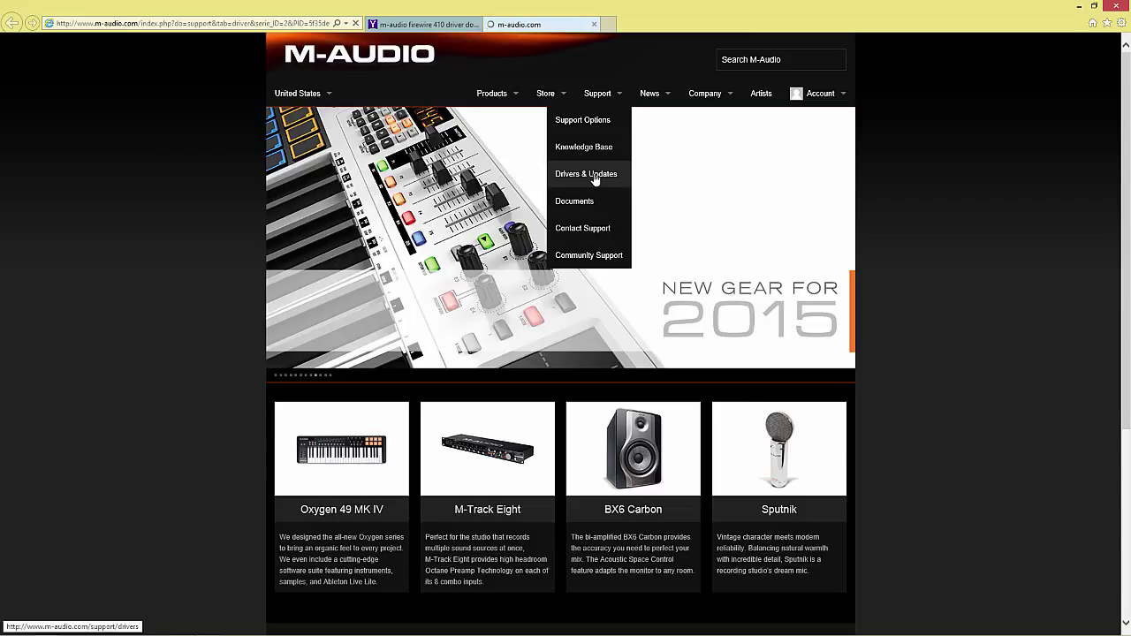
left_click(587, 173)
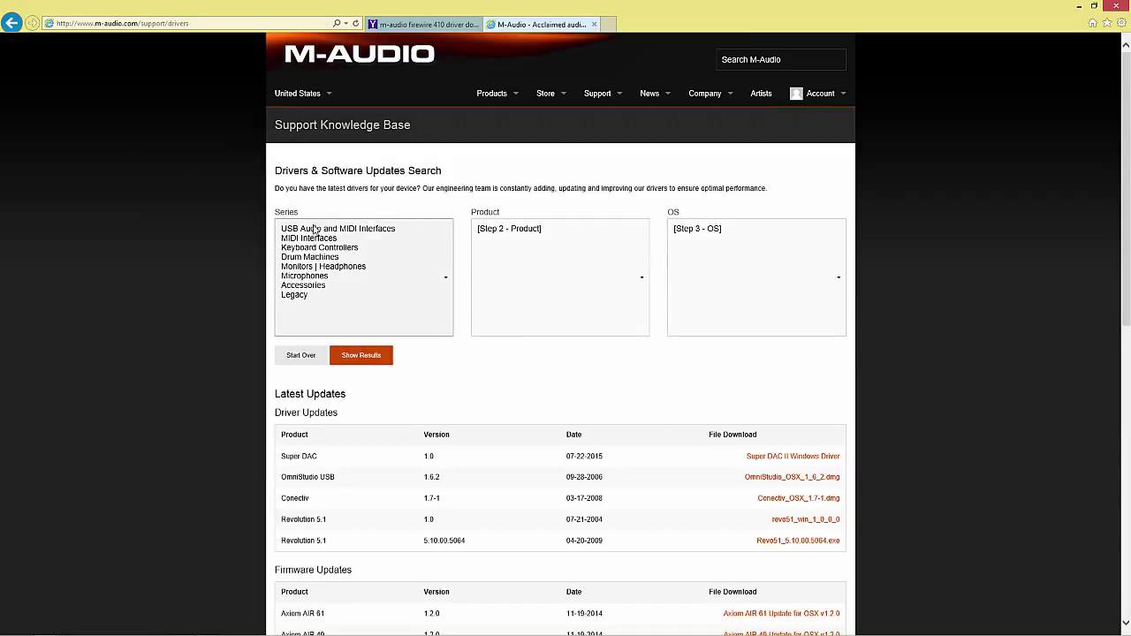
left_click(294, 294)
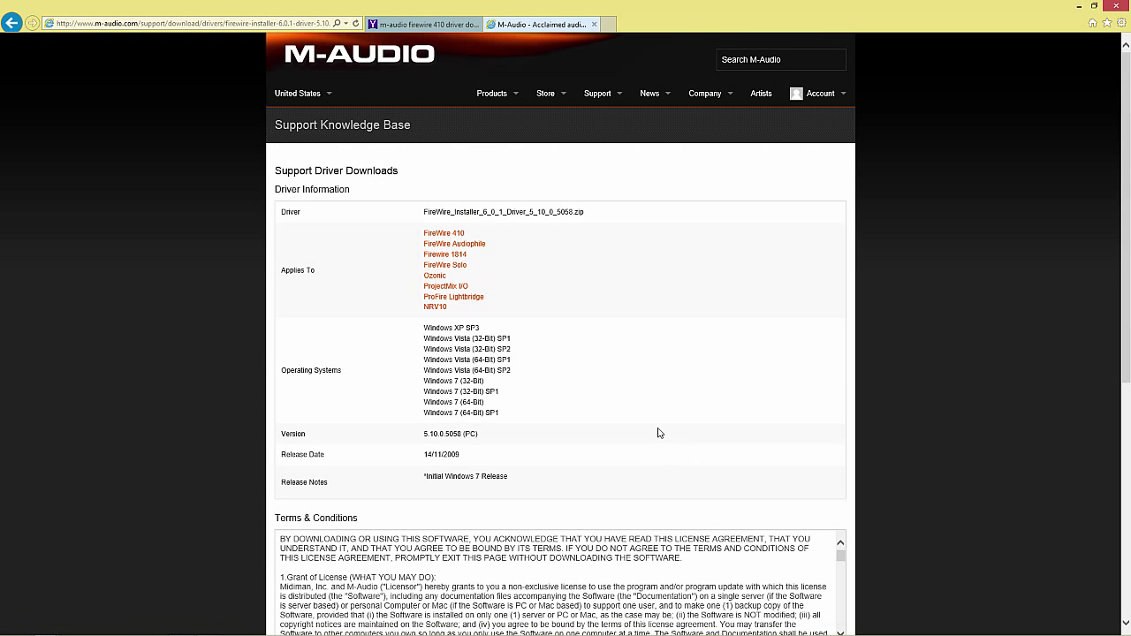
scroll("down", 3)
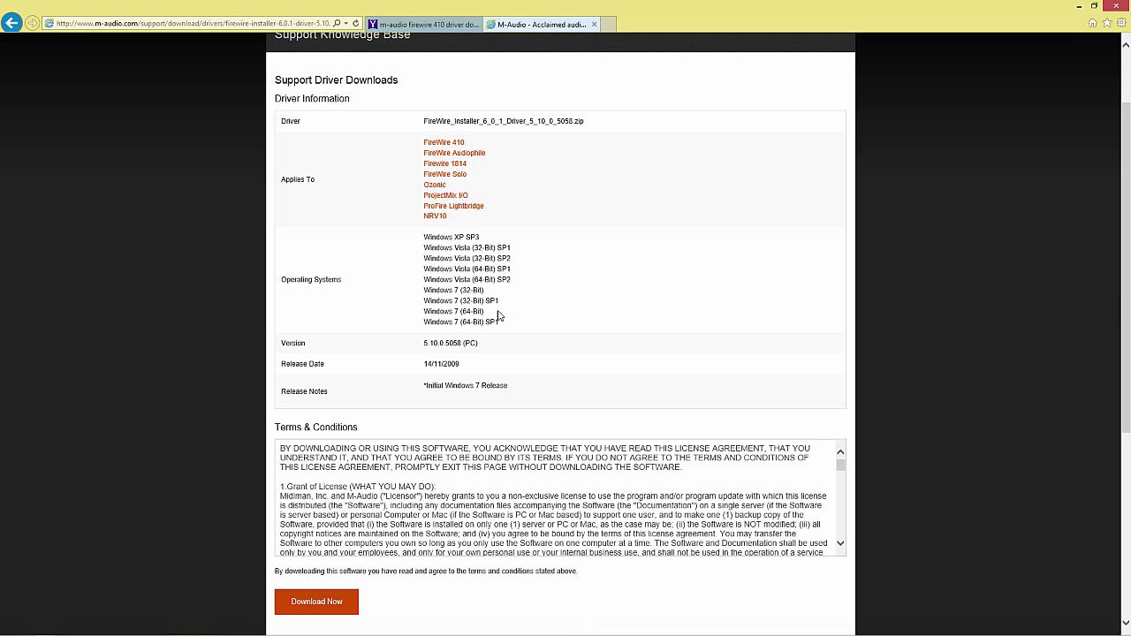
left_click(315, 601)
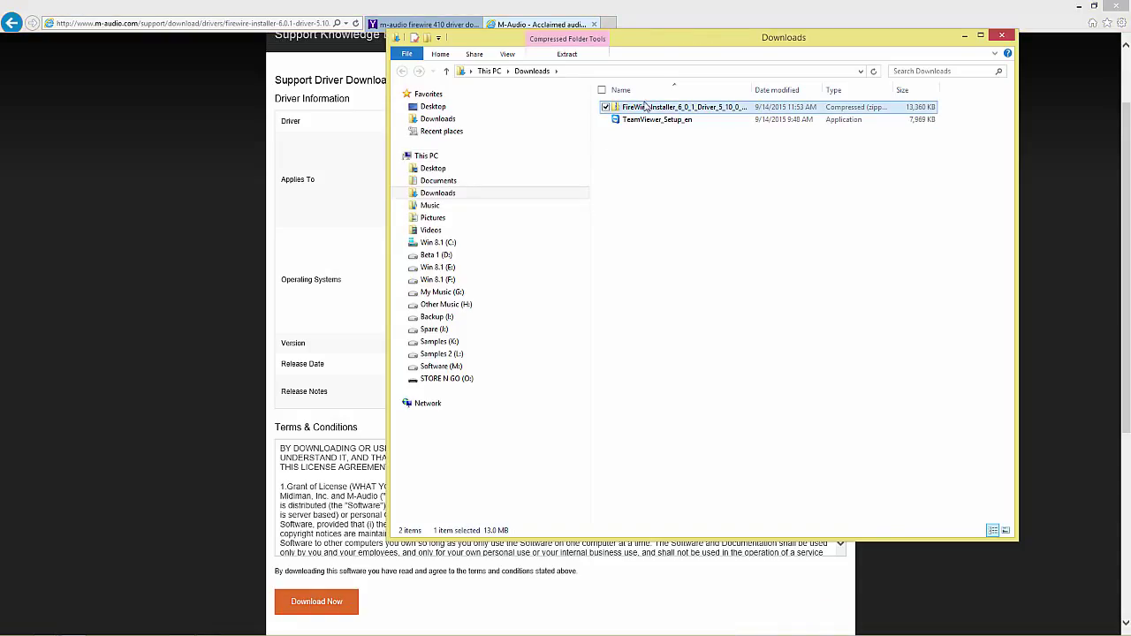
Extract the downloaded FireWire installer zip into the suggested folder in Downloads
right_click(637, 108)
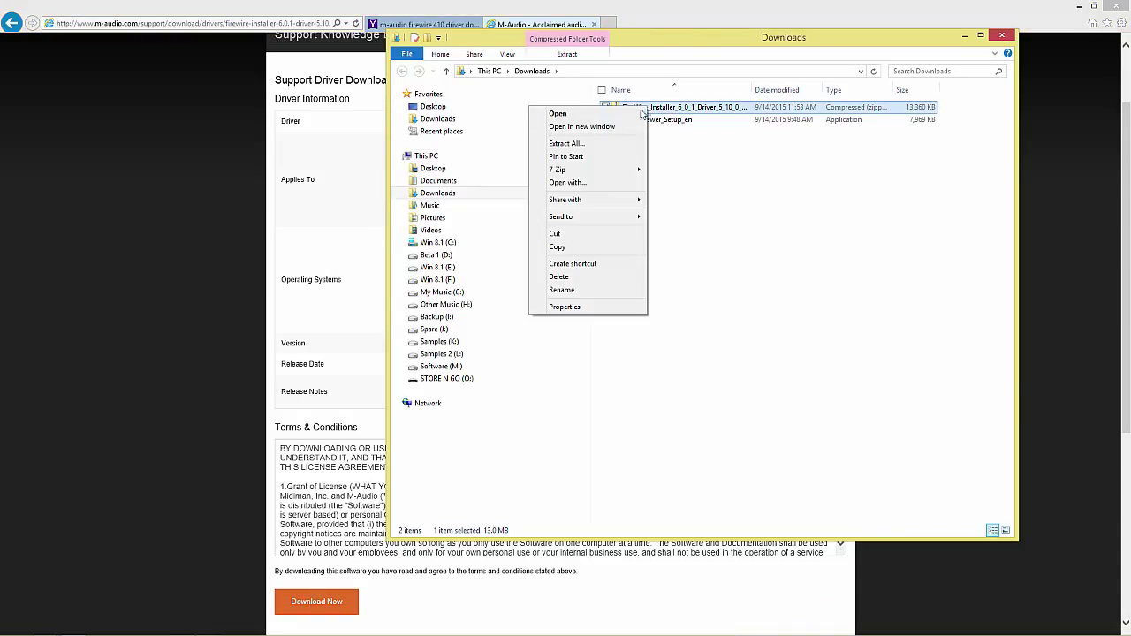
left_click(566, 143)
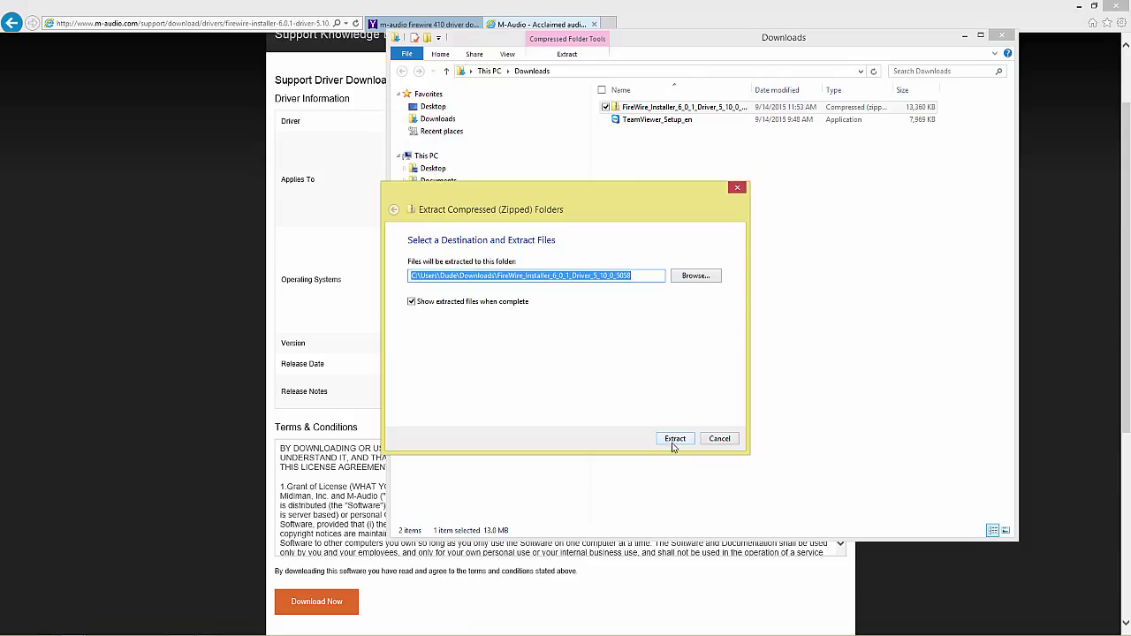
left_click(675, 438)
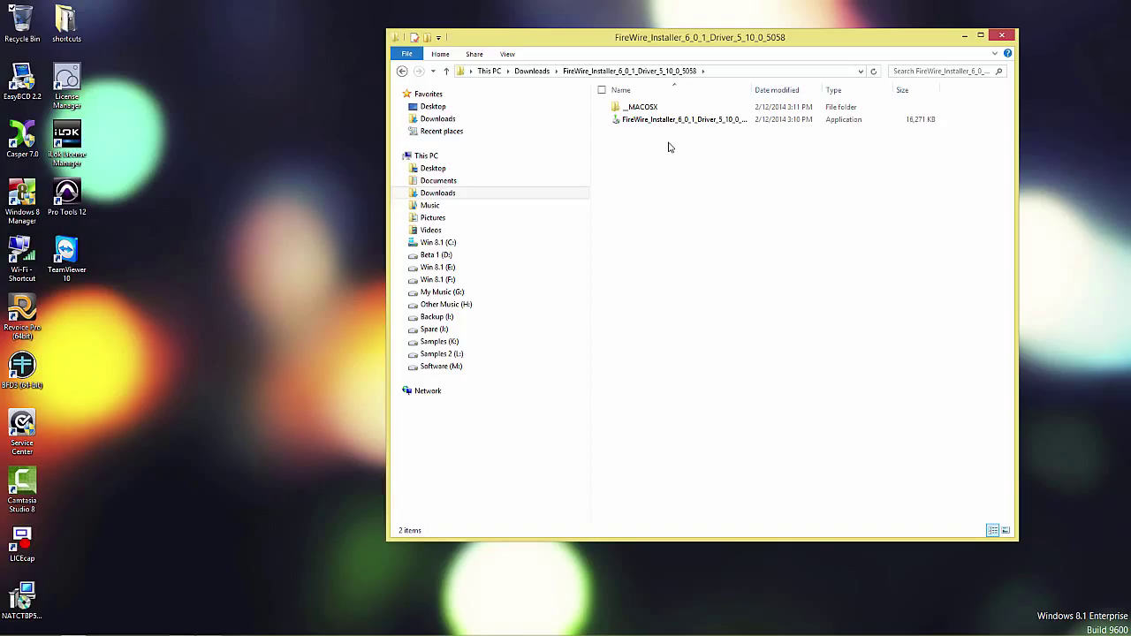
mouse_move(670, 135)
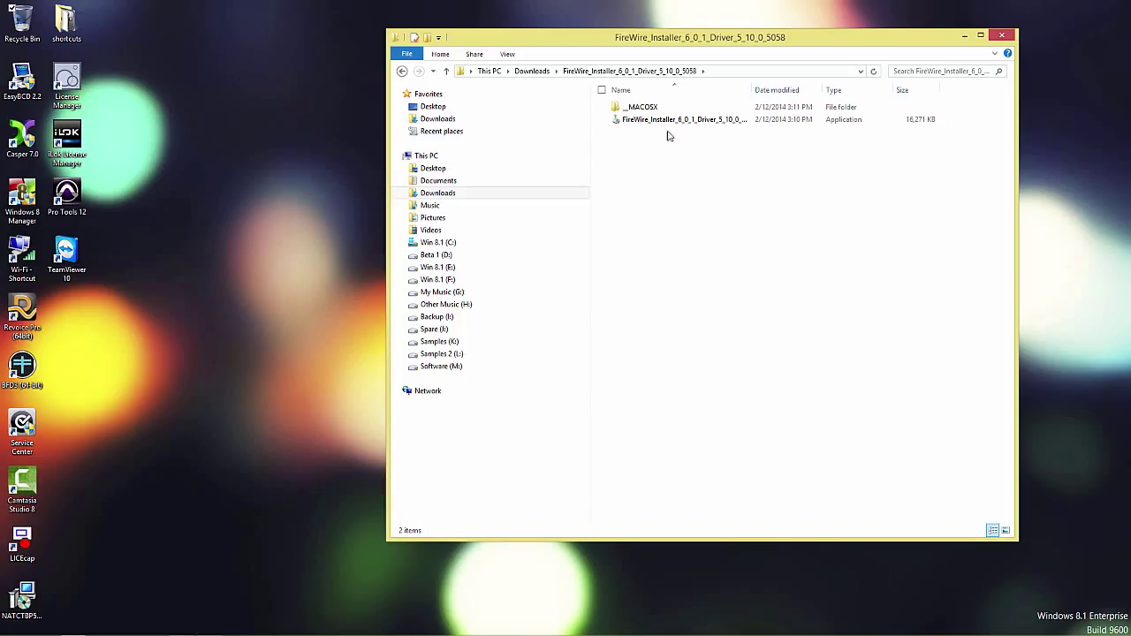
Launch the FireWire driver installer with administrator rights and pass the welcome page
right_click(675, 120)
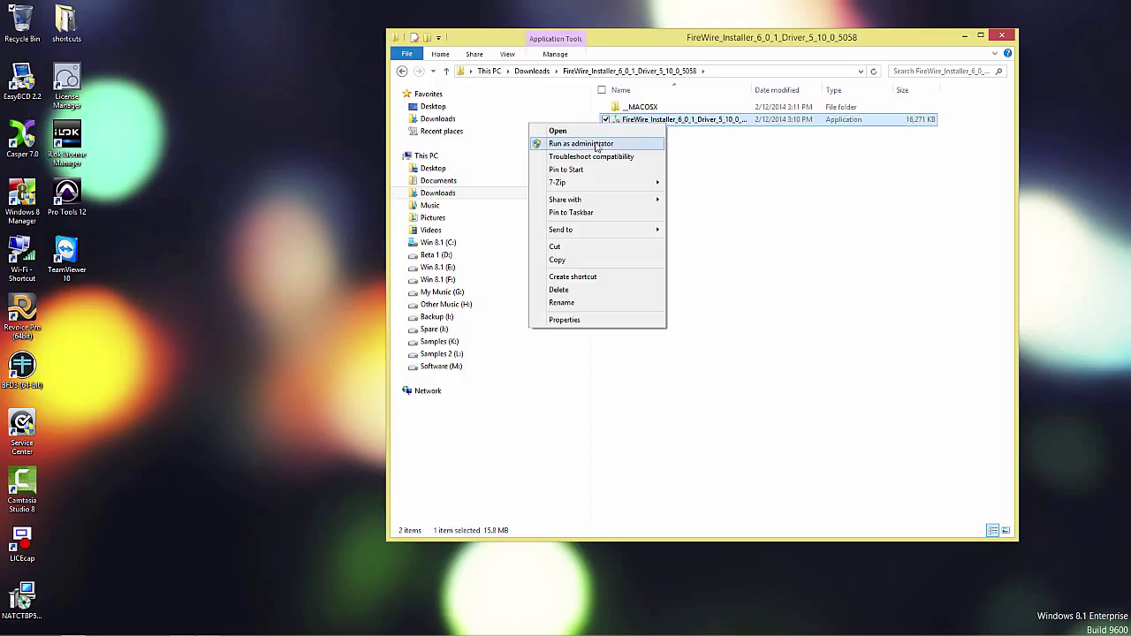
left_click(580, 143)
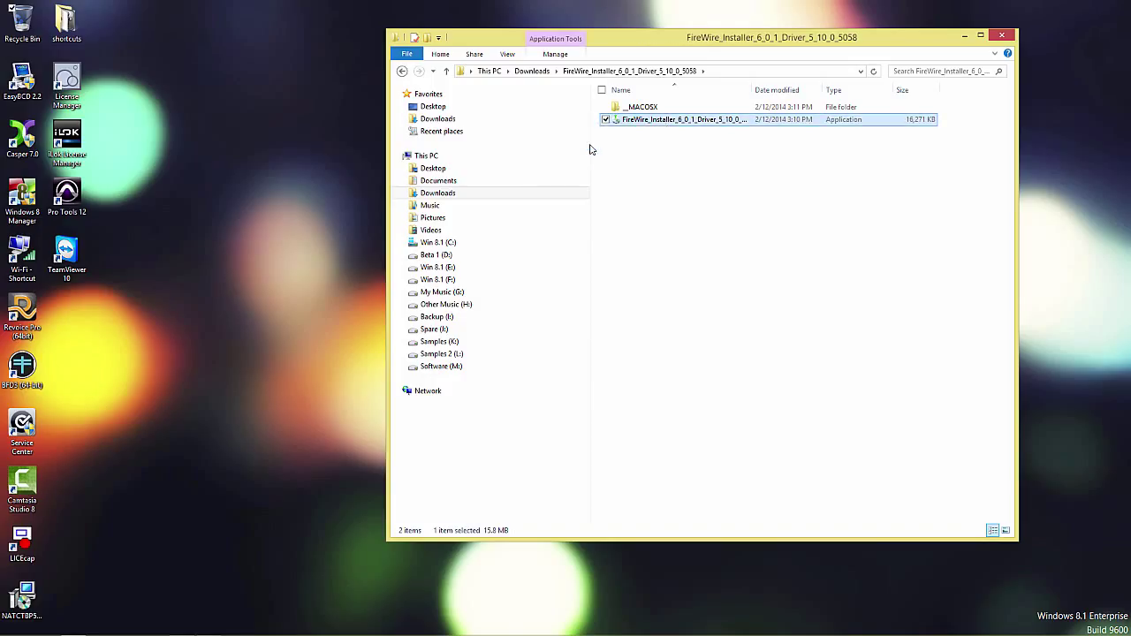
double_click(679, 120)
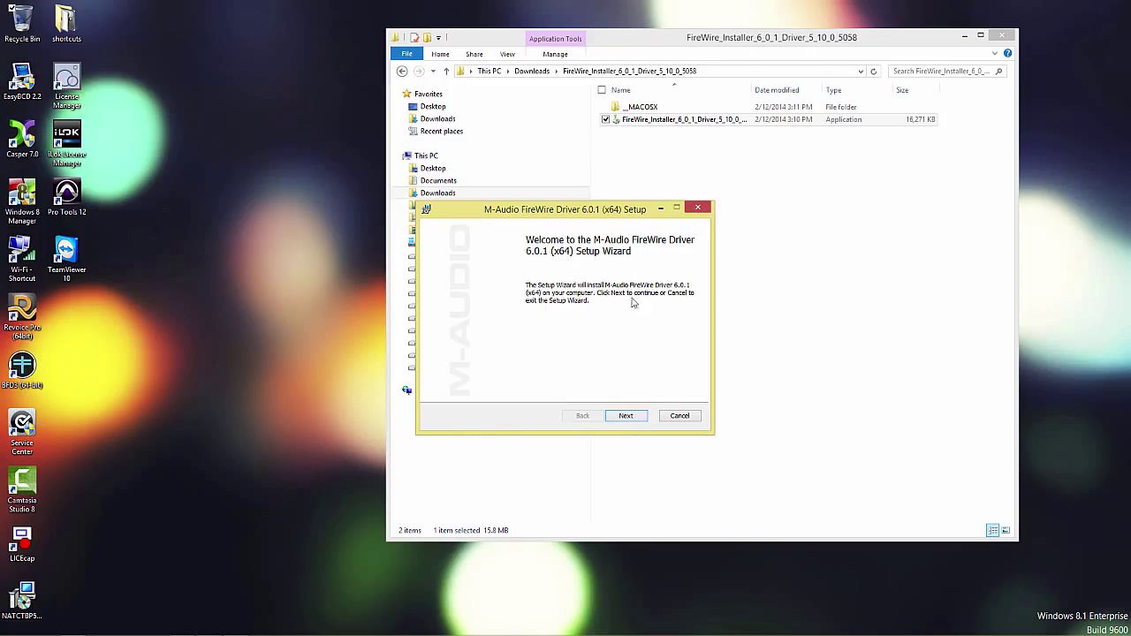
left_click(626, 415)
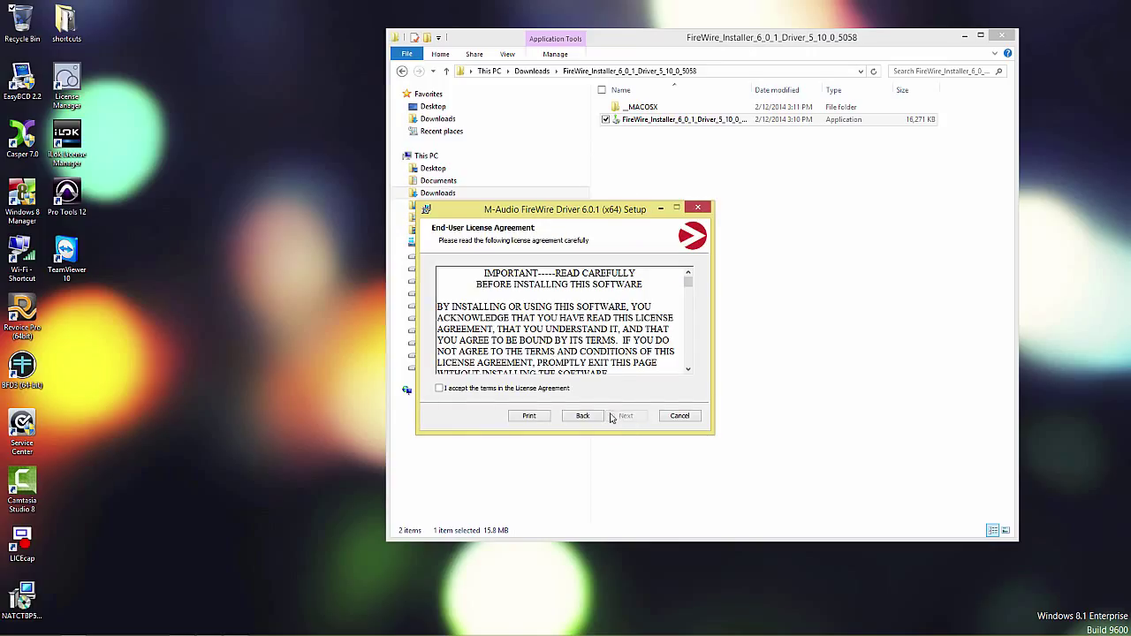
Accept the license, allow the M-Audio device software in Windows Security, and finish setup
left_click(438, 388)
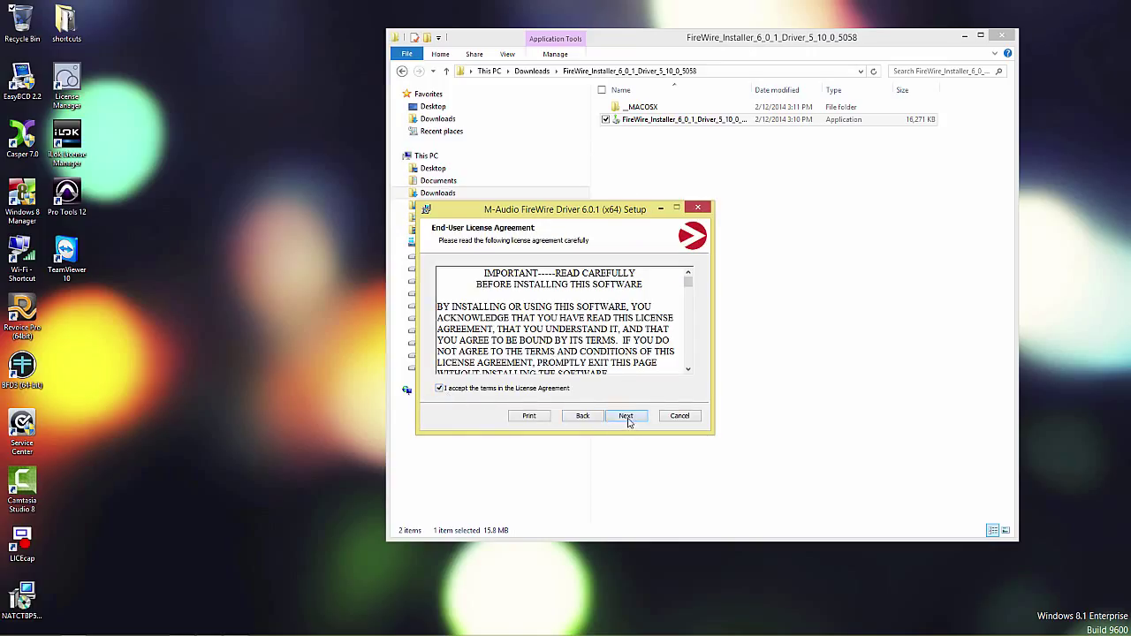
left_click(626, 416)
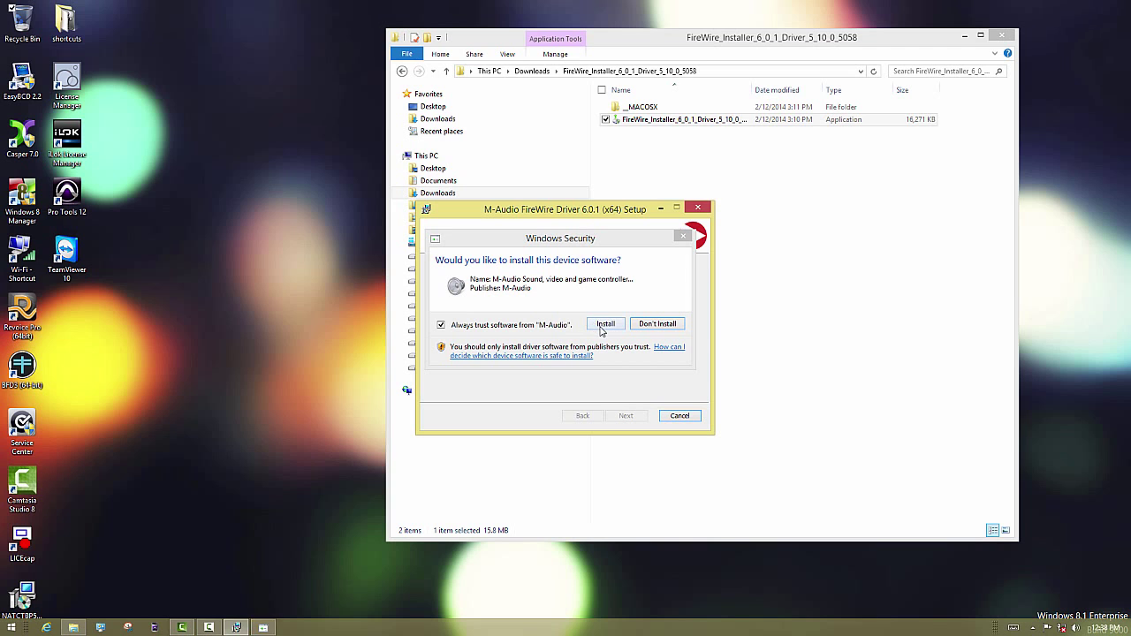
left_click(604, 324)
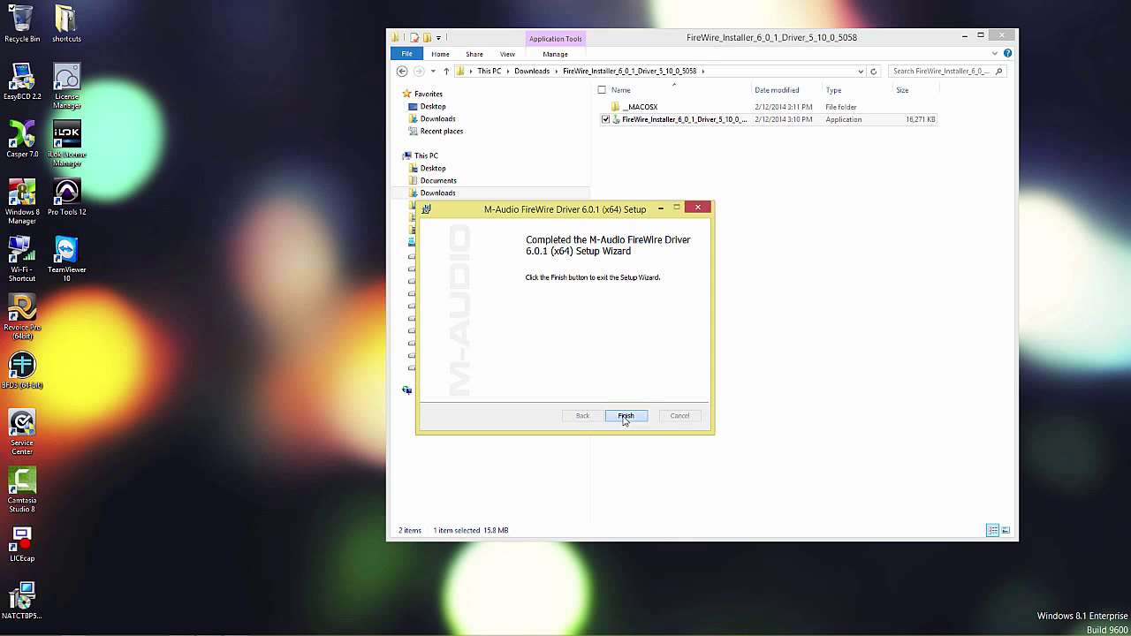
left_click(626, 415)
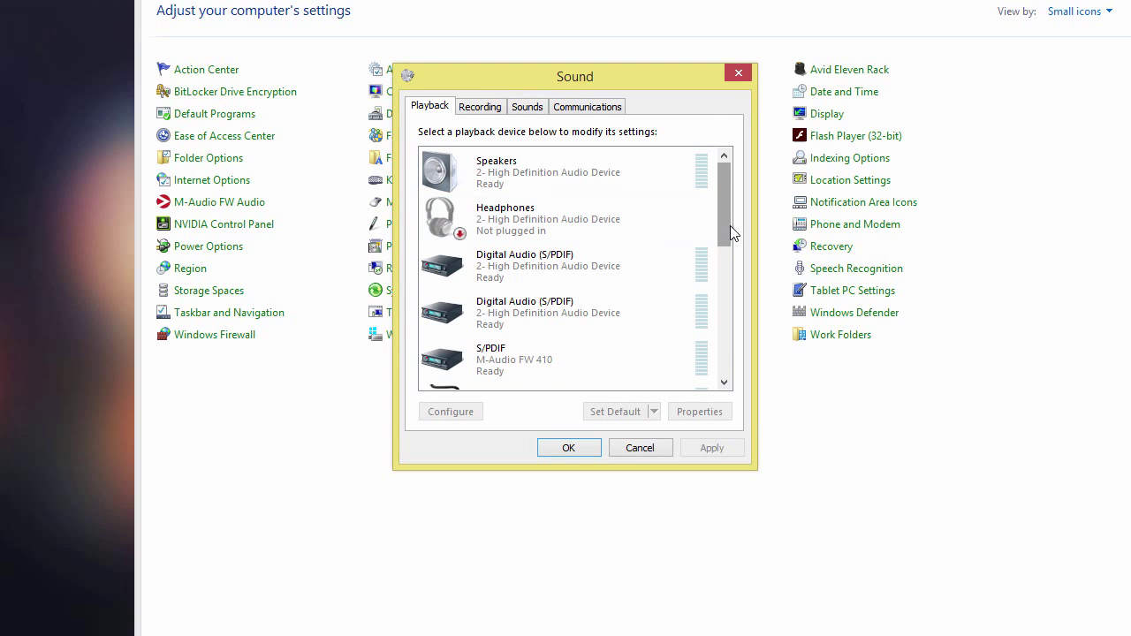
Scroll the Playback devices to the M-Audio FW 410 entries and dismiss the 48 kHz sample rate warning
scroll("down", 3)
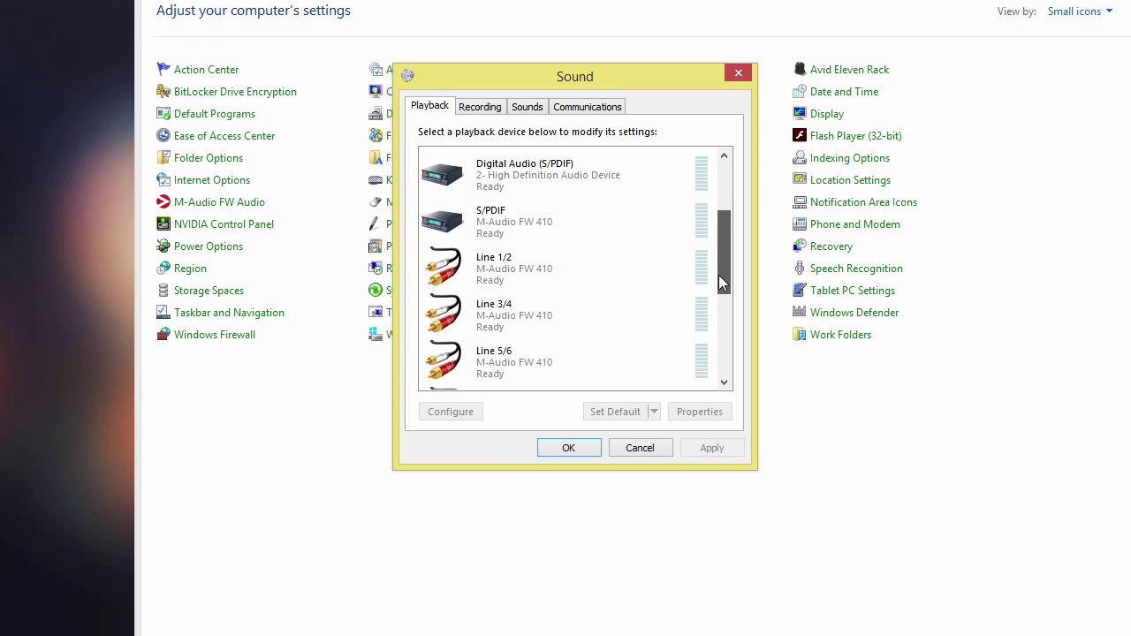
scroll("down", 3)
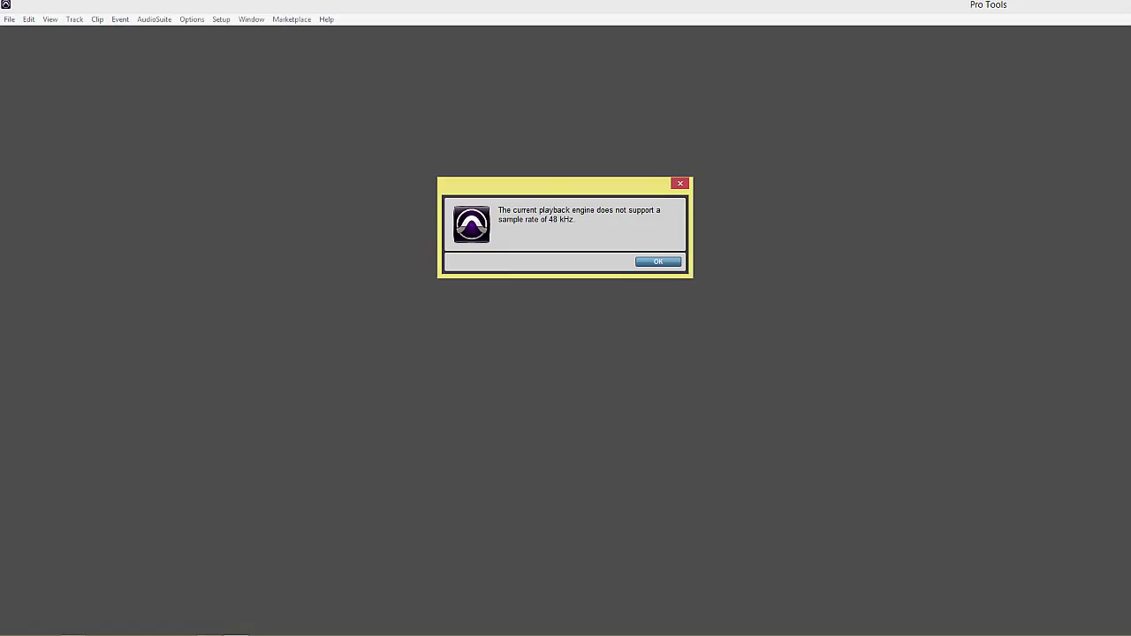
left_click(658, 261)
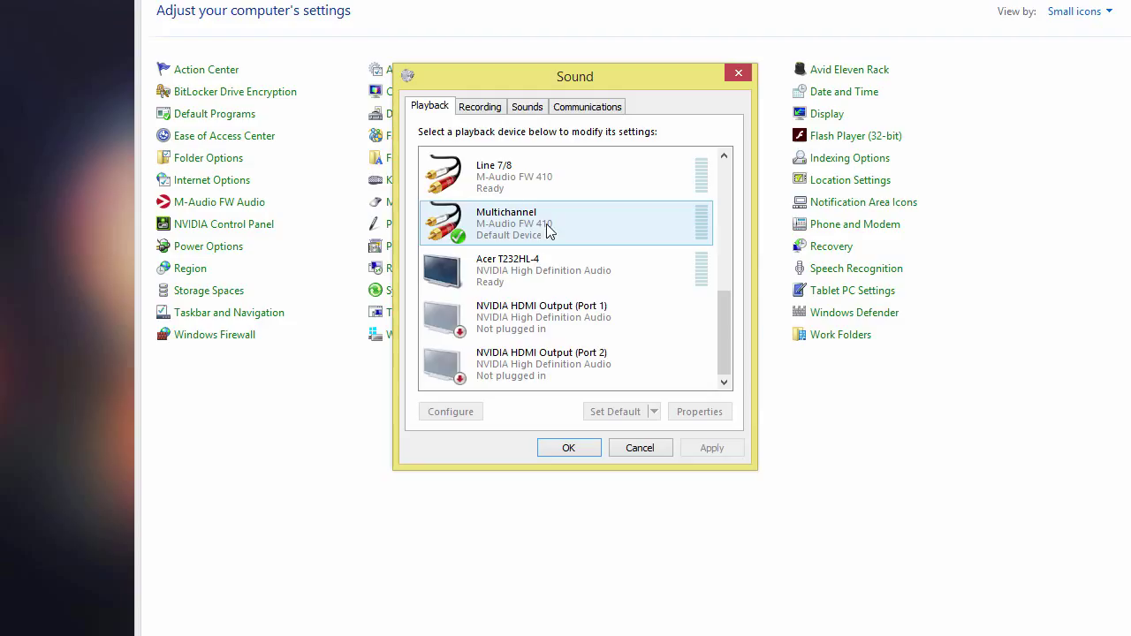
Inspect the NVIDIA HDMI and Acer monitor audio outputs in the Playback list
left_click(566, 365)
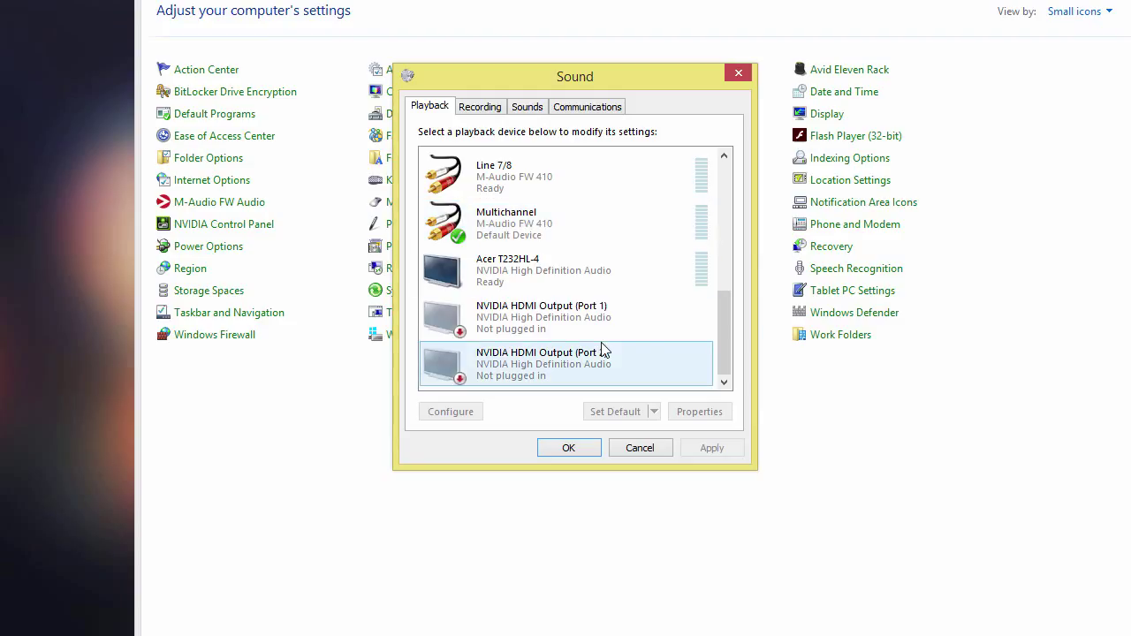
left_click(566, 316)
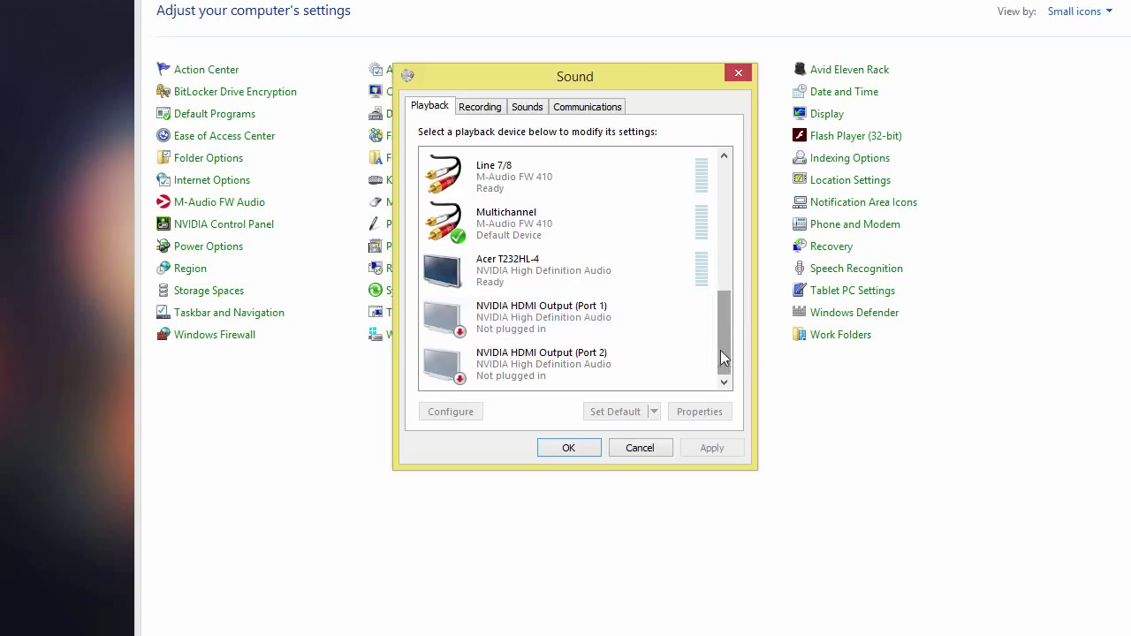
left_click(541, 364)
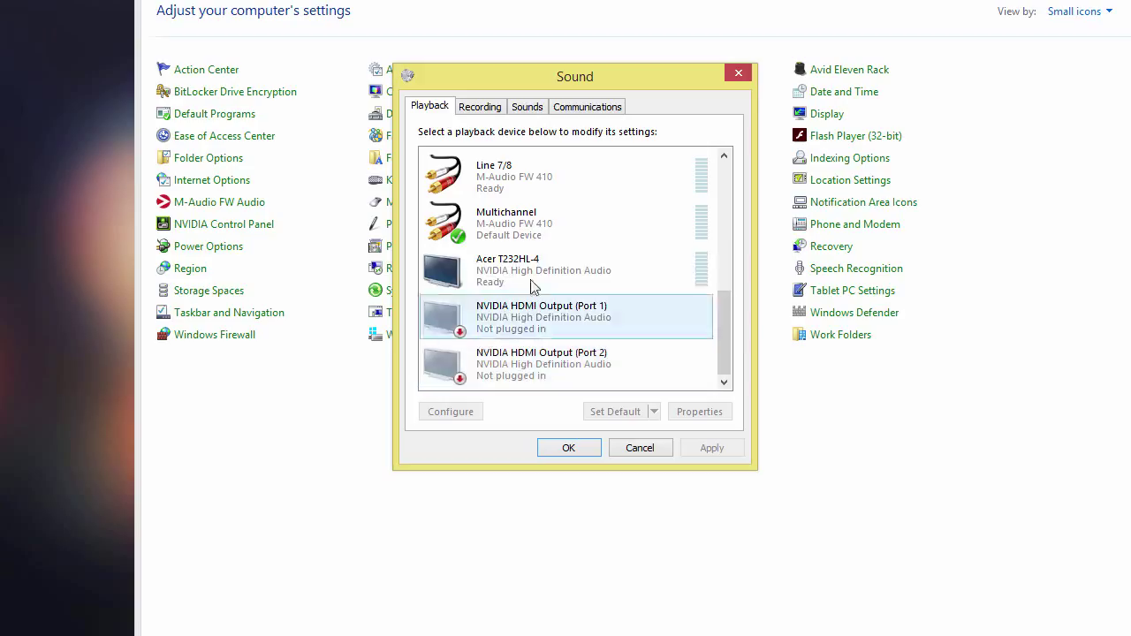
left_click(534, 269)
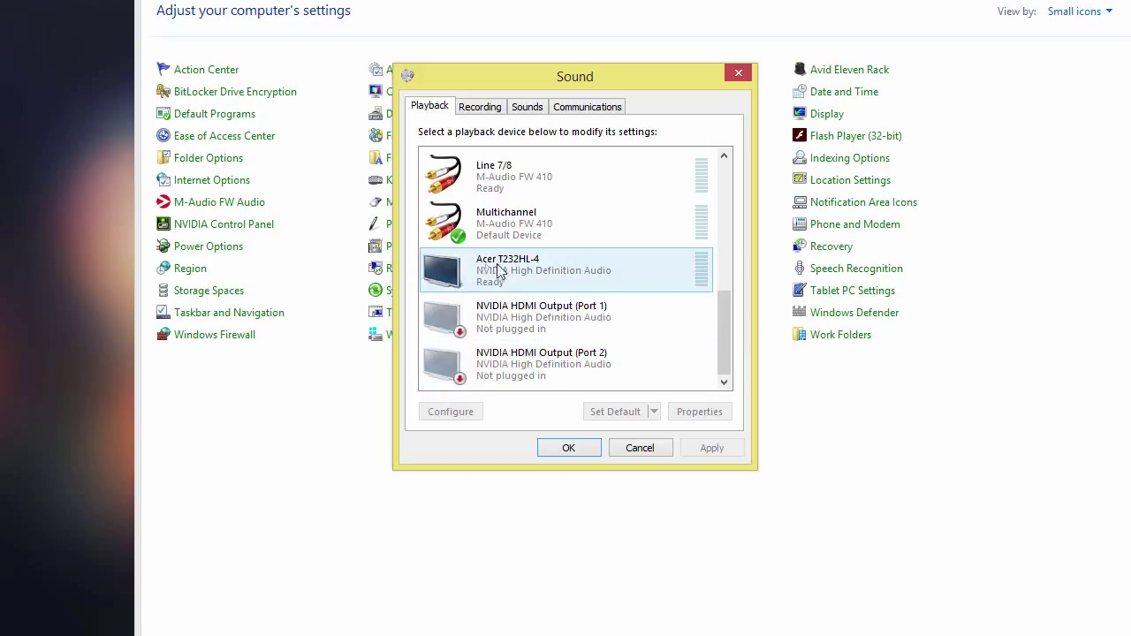
mouse_move(446, 283)
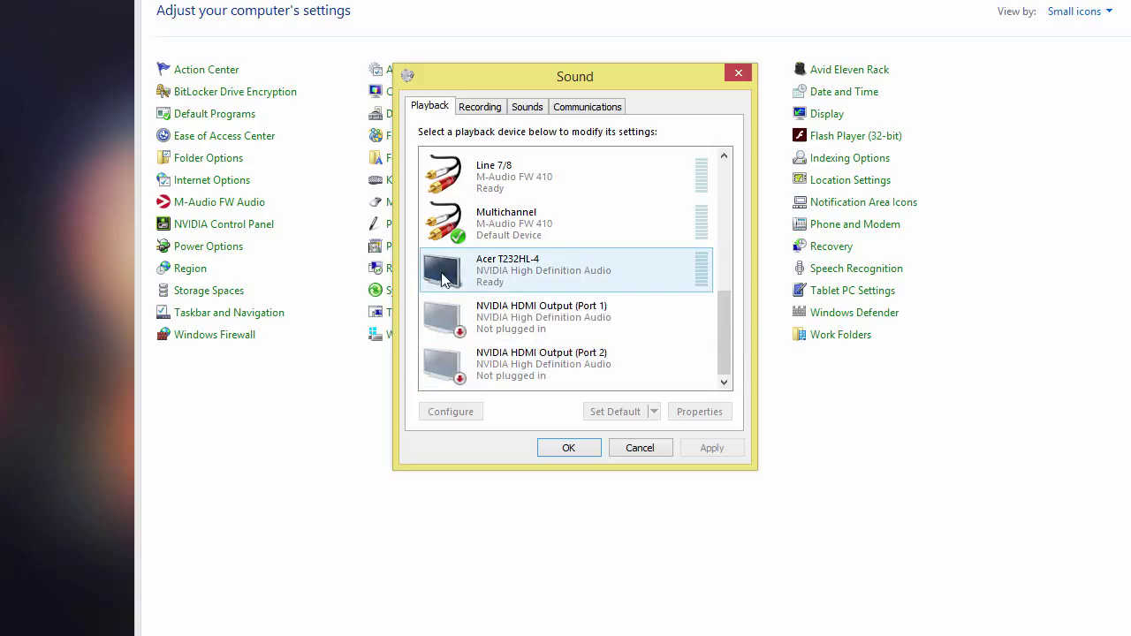
mouse_move(433, 275)
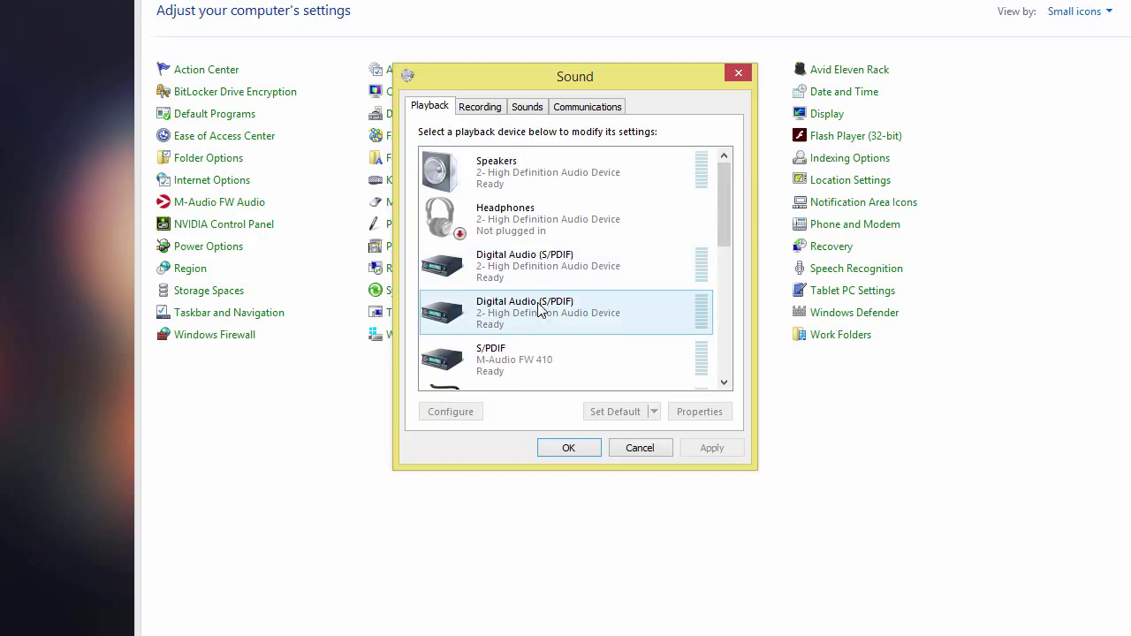
Select Speakers (High Definition Audio Device) and make it the default playback device
left_click(548, 265)
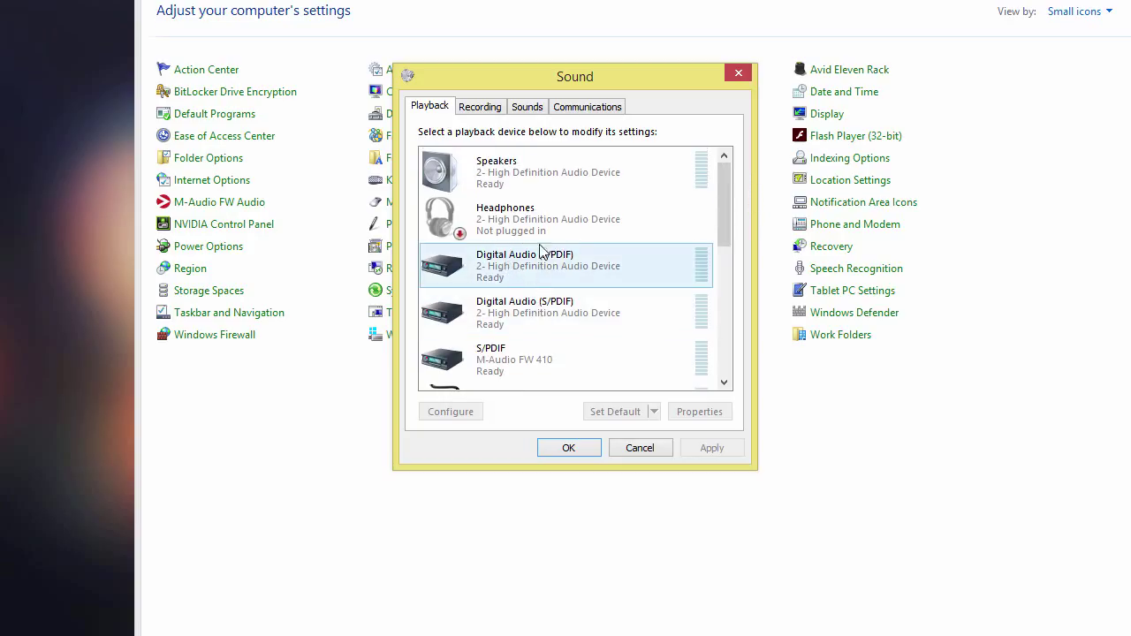
left_click(530, 173)
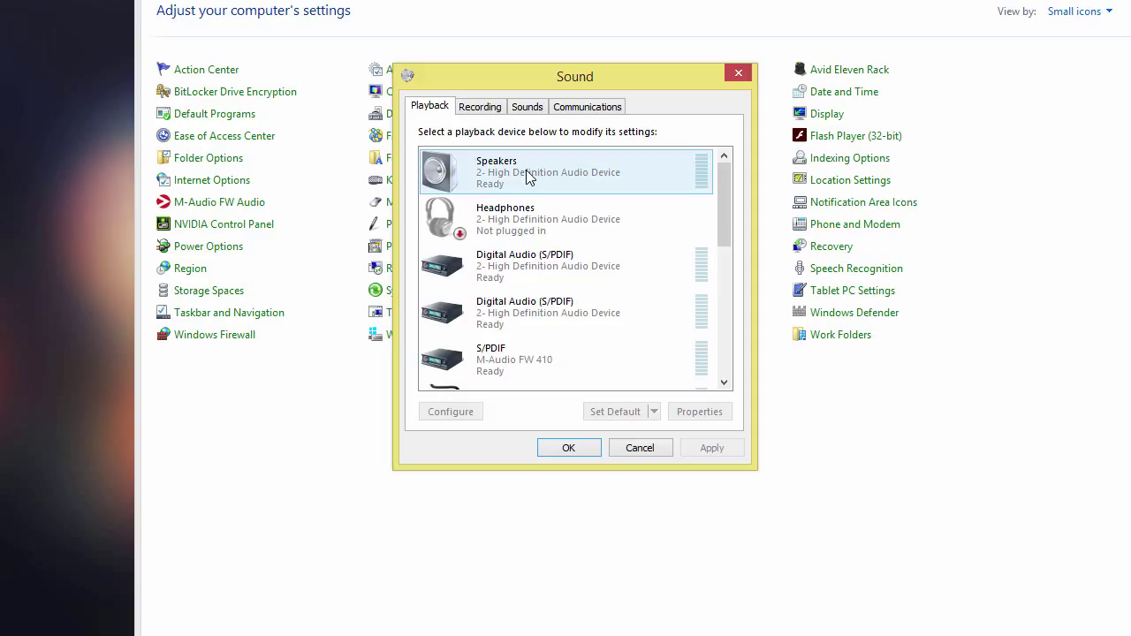
left_click(548, 311)
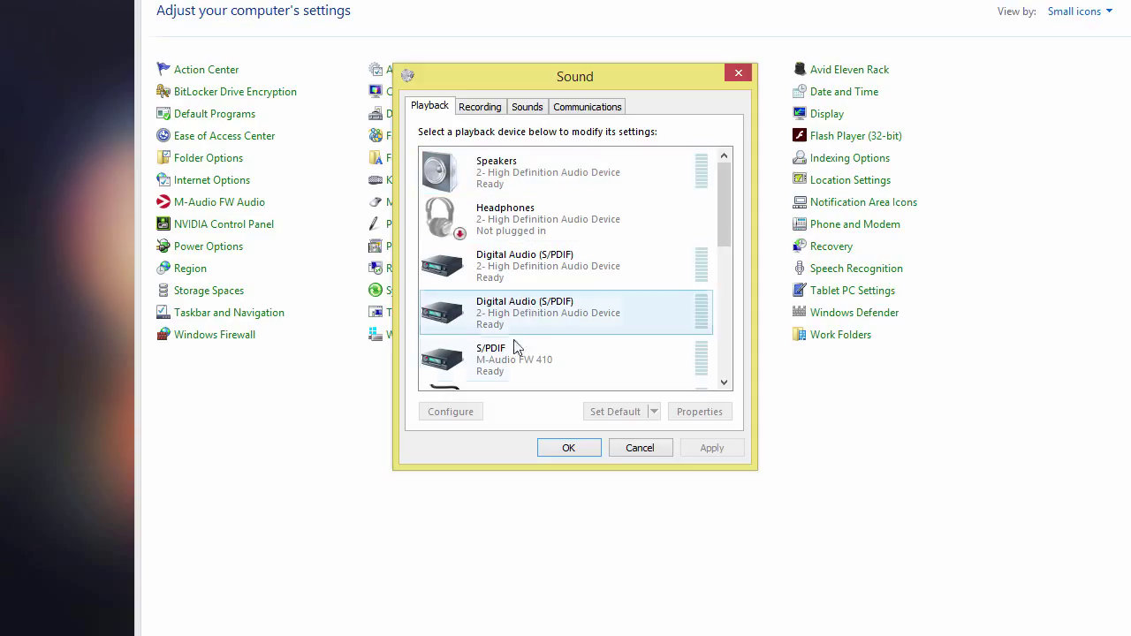
left_click(495, 173)
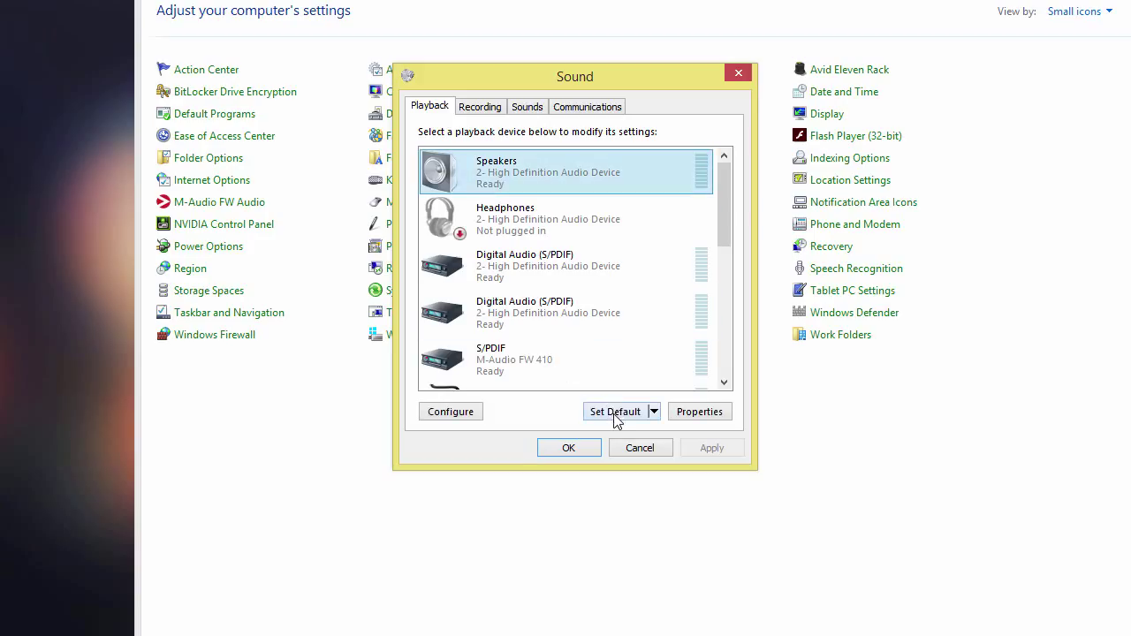
left_click(615, 410)
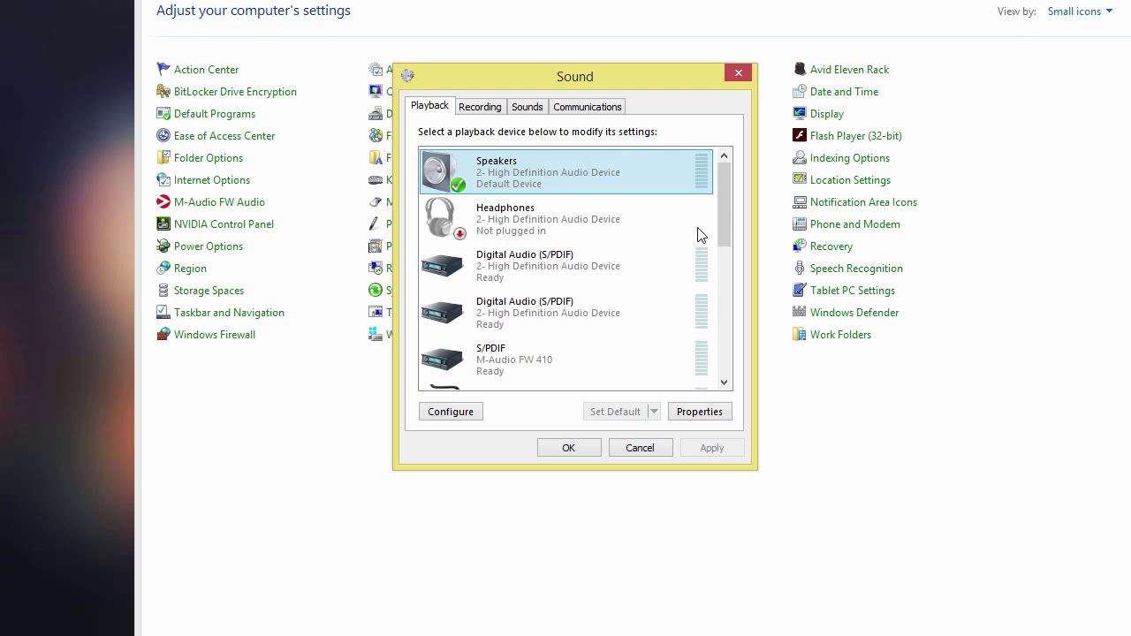
scroll("down", 3)
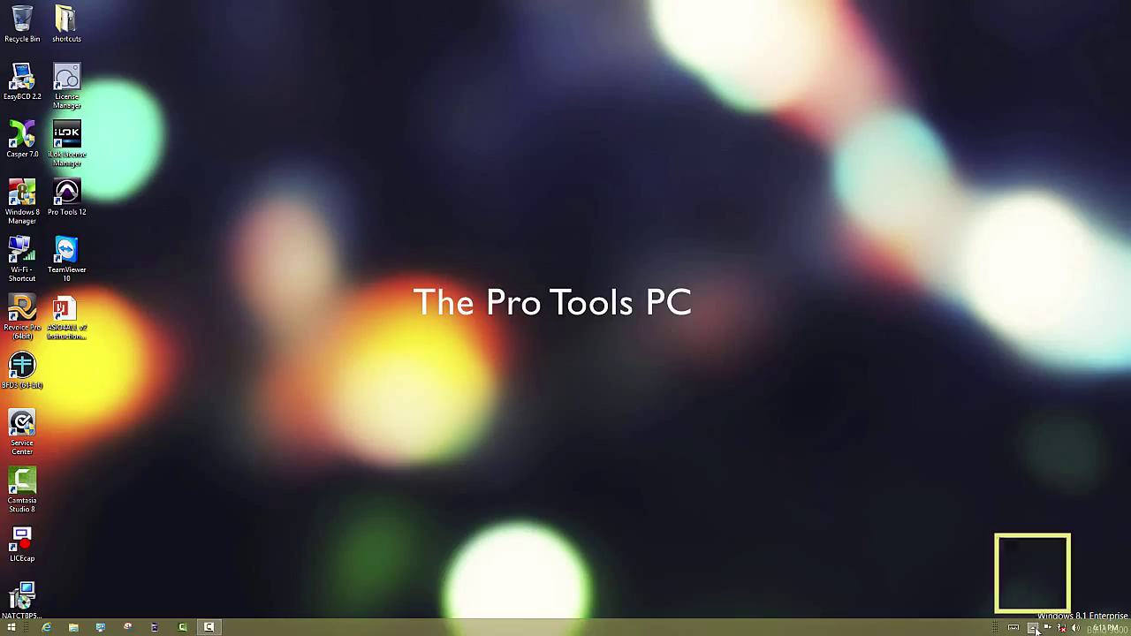
Bring up the All Control Panel Items window in small-icons view
left_click(1032, 629)
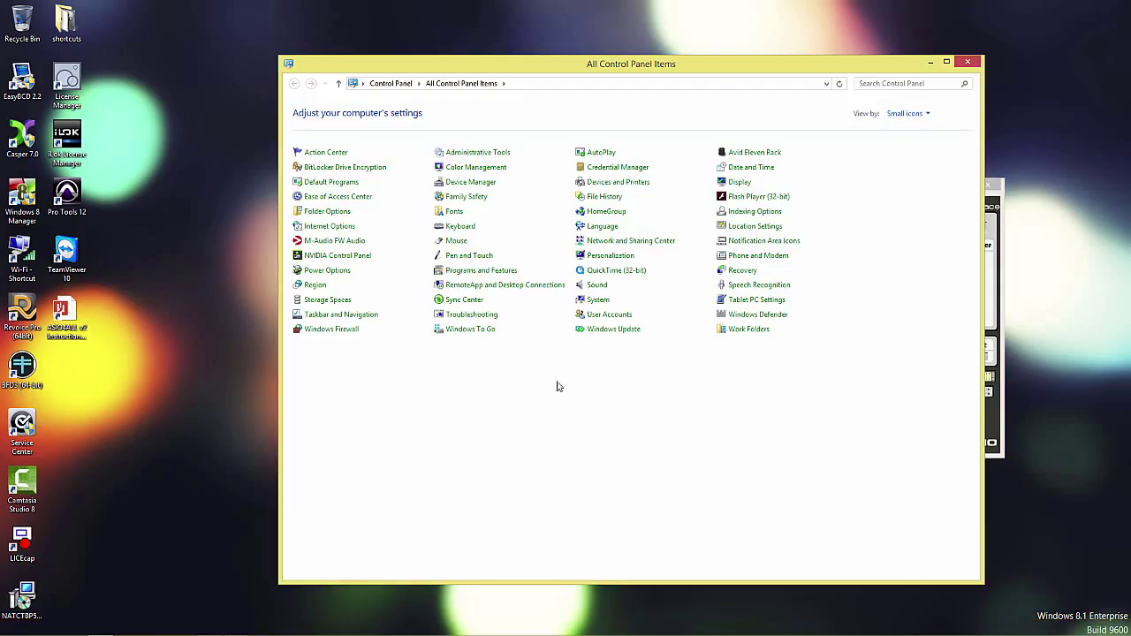
mouse_move(332, 240)
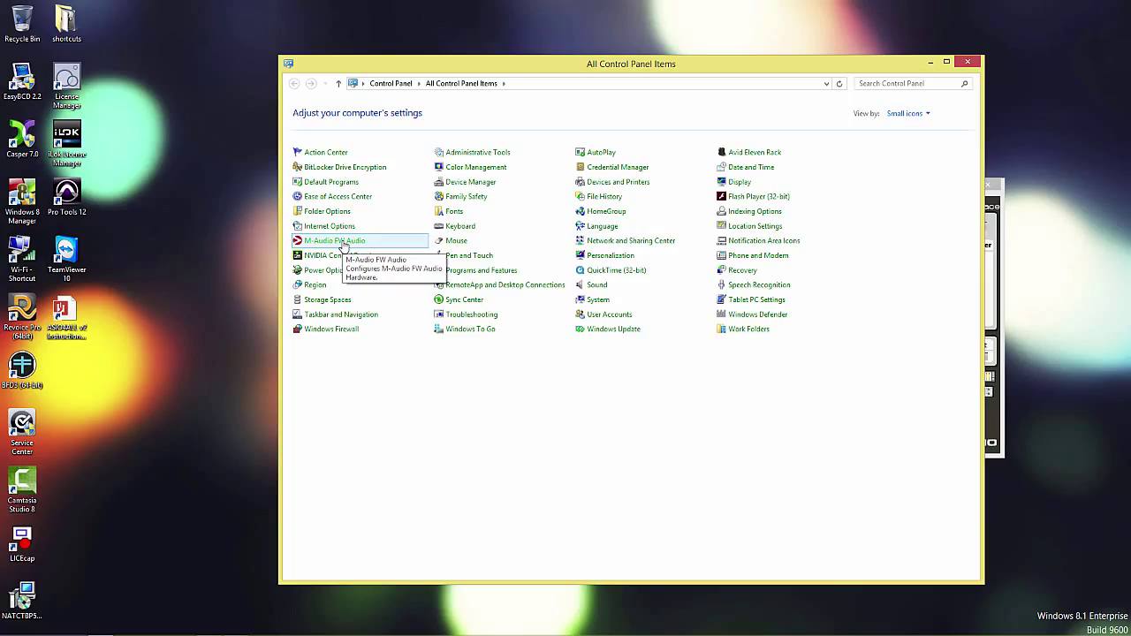
mouse_move(753, 152)
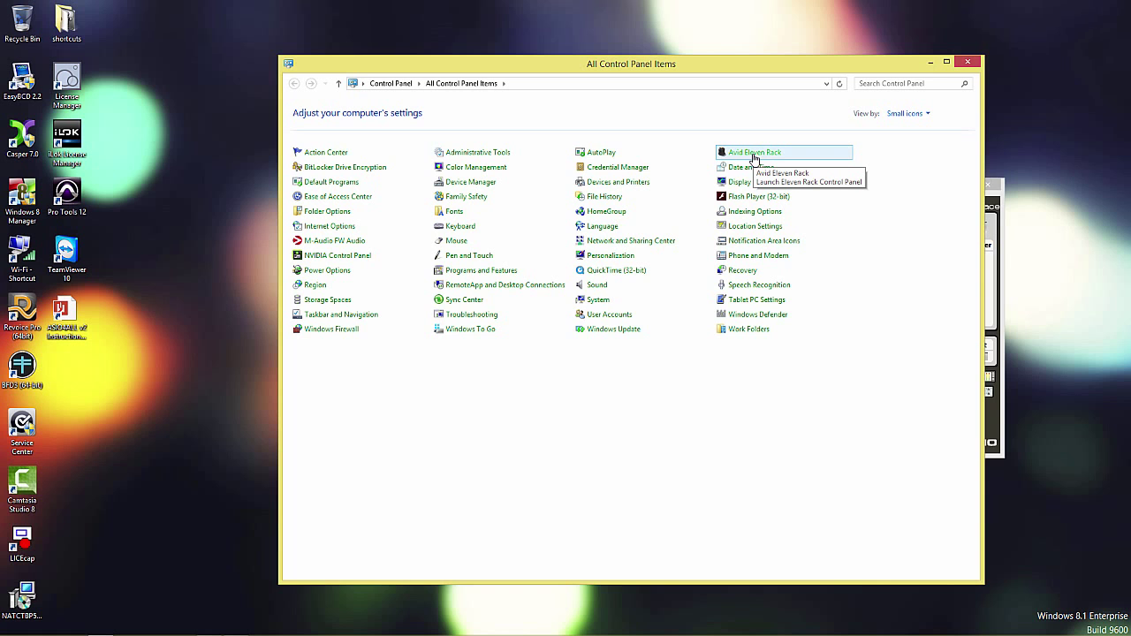
mouse_move(757, 162)
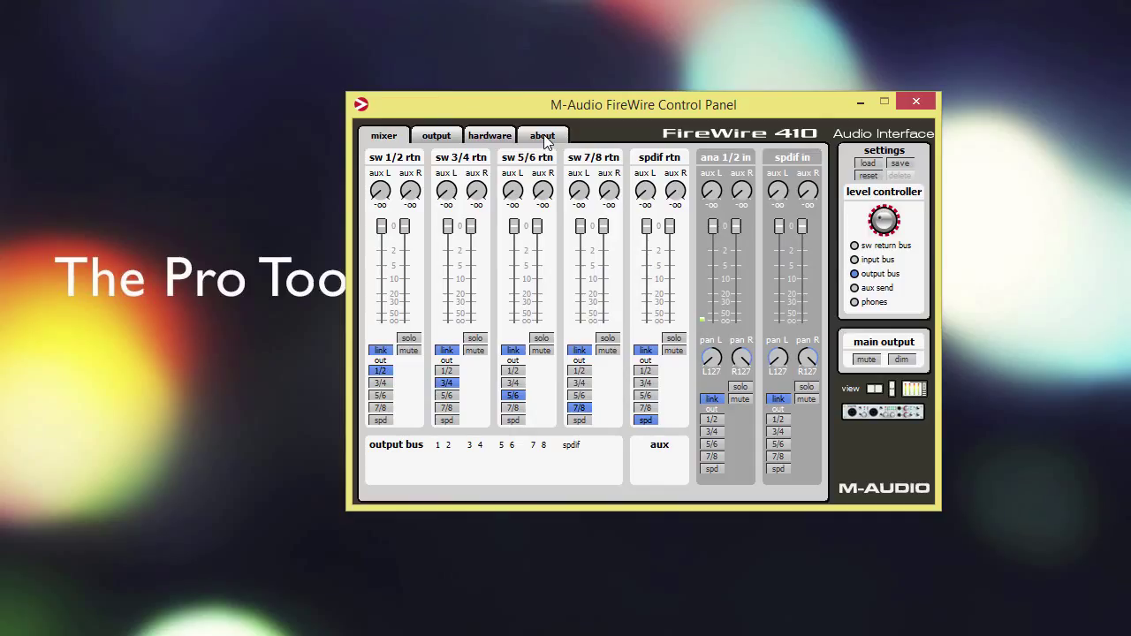
Show the FireWire 410 hardware settings and leave the ASIO/WDM buffer at 64 samples, 48000 Hz
left_click(489, 134)
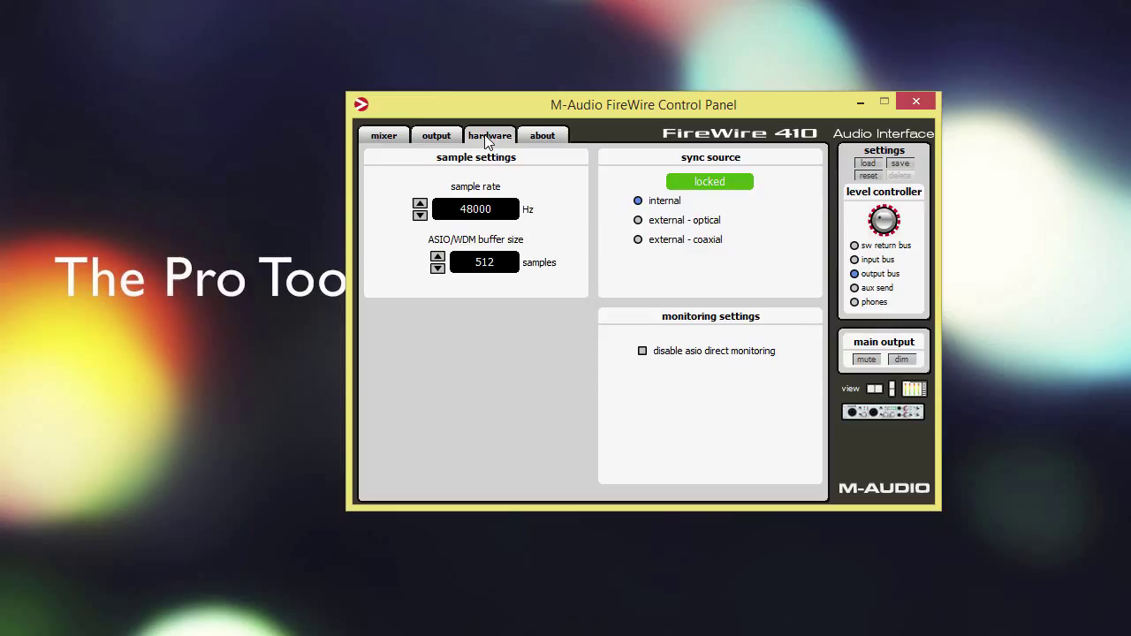
mouse_move(484, 198)
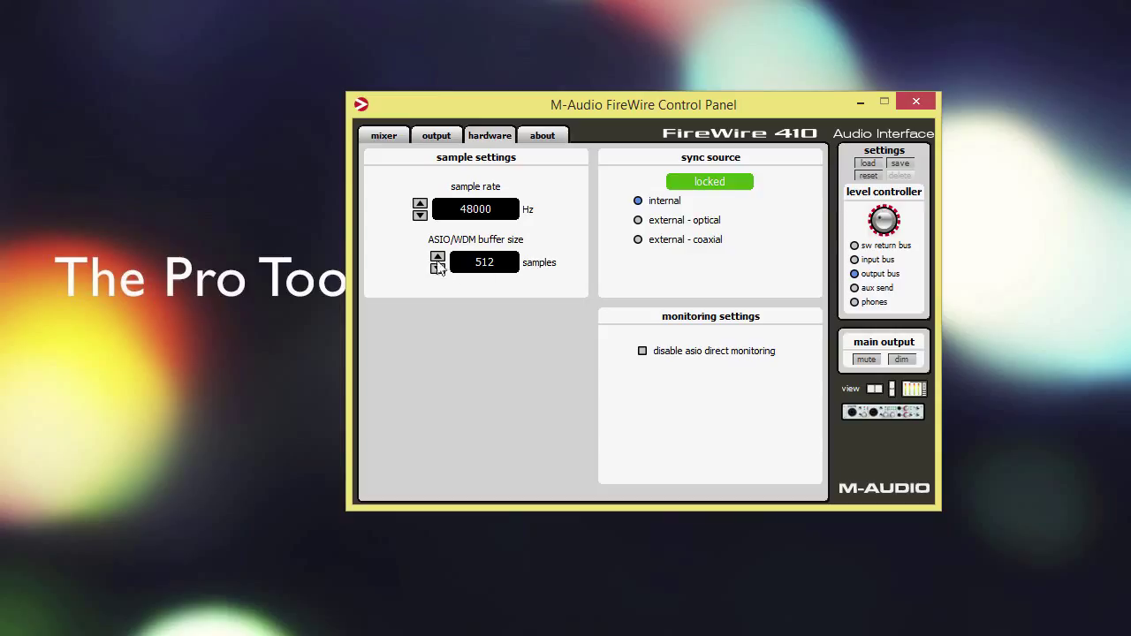
mouse_move(477, 276)
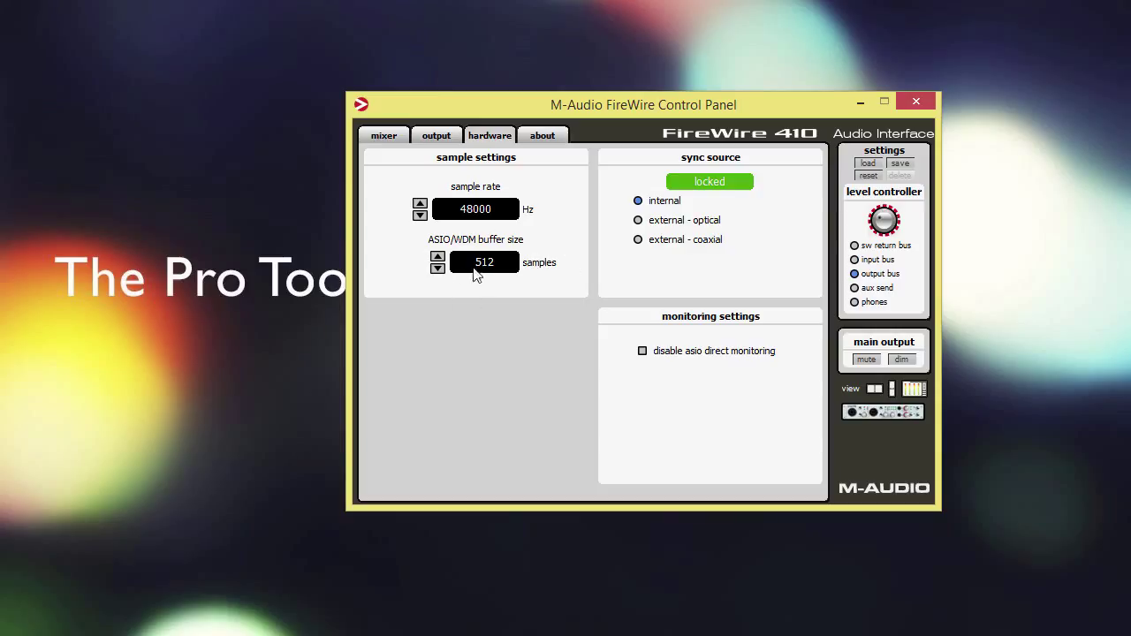
left_click(438, 269)
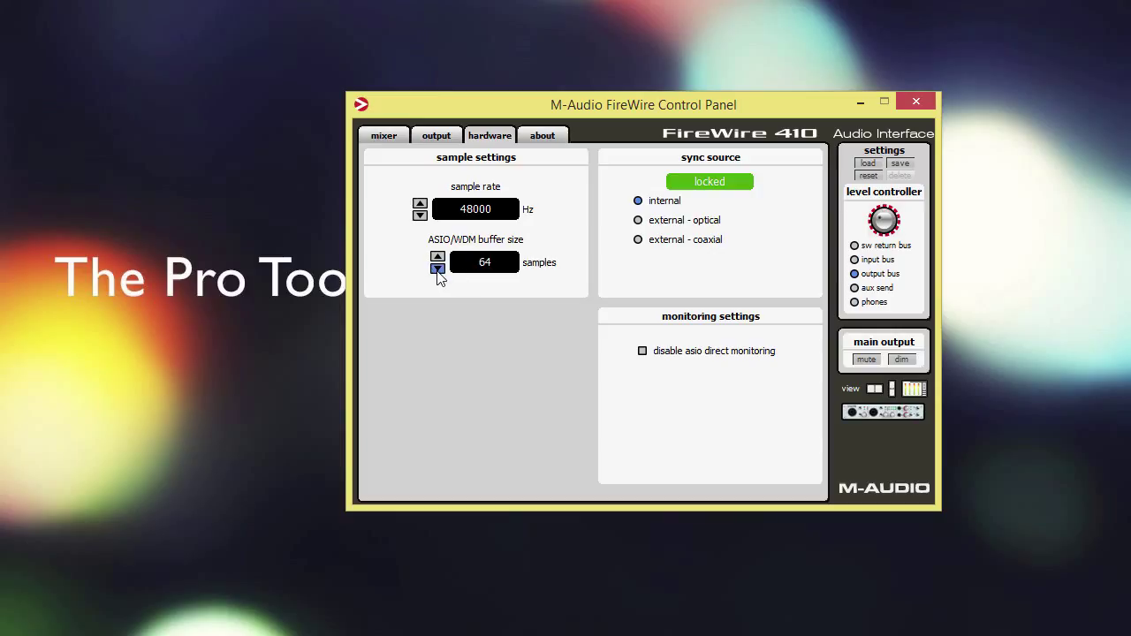
left_click(439, 257)
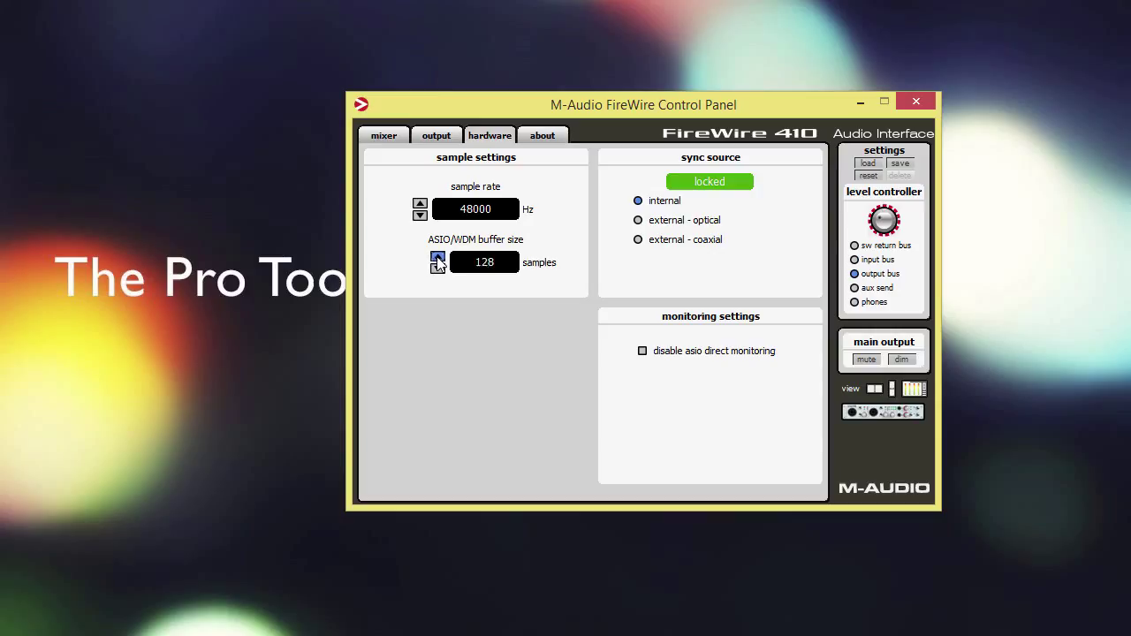
left_click(436, 257)
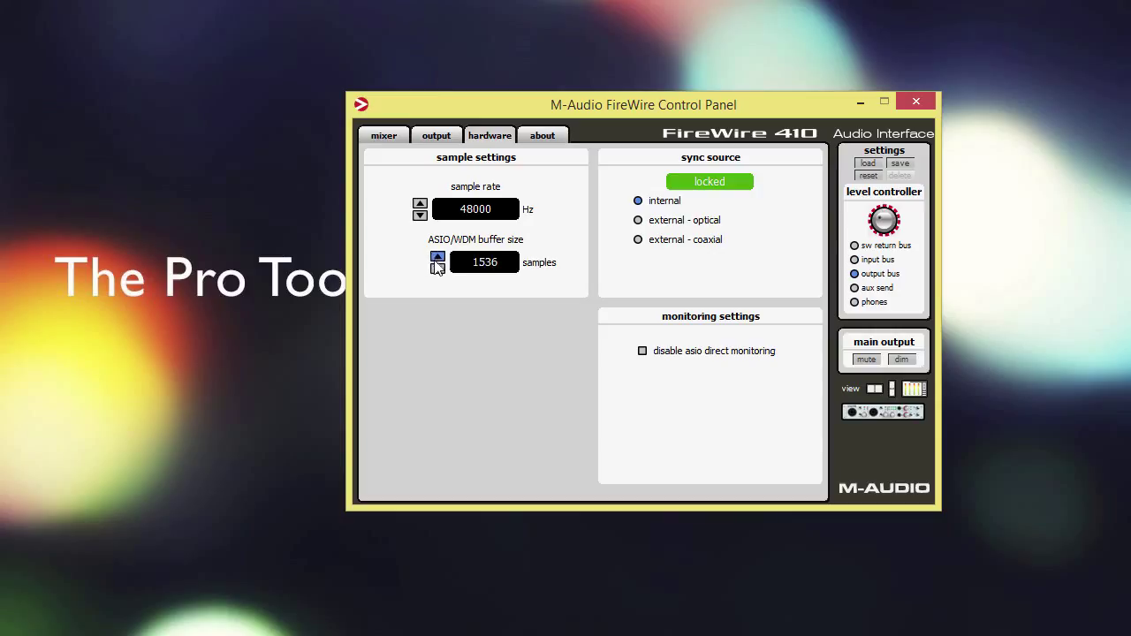
left_click(437, 257)
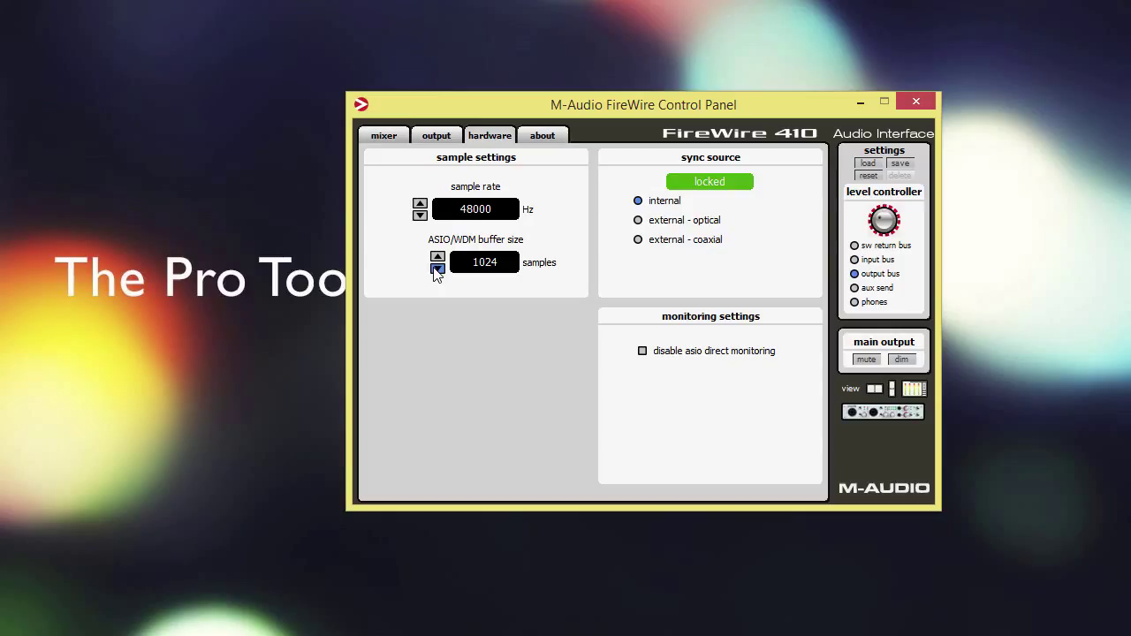
left_click(437, 269)
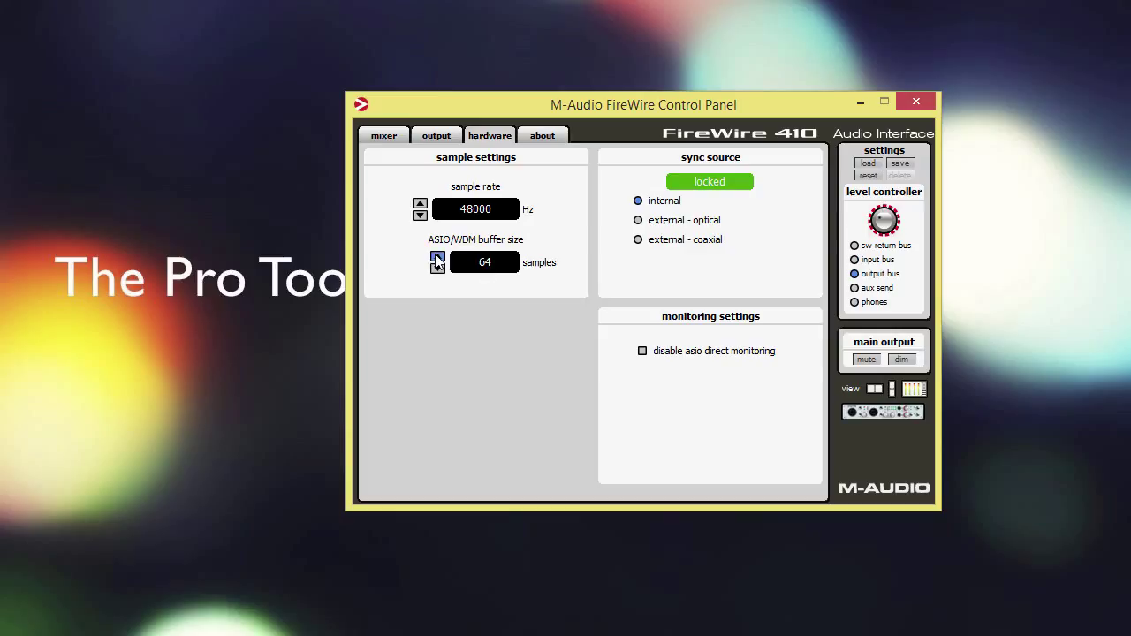
Step the ASIO/WDM buffer size up through 128, 256 and 512 to 2048 samples
left_click(436, 258)
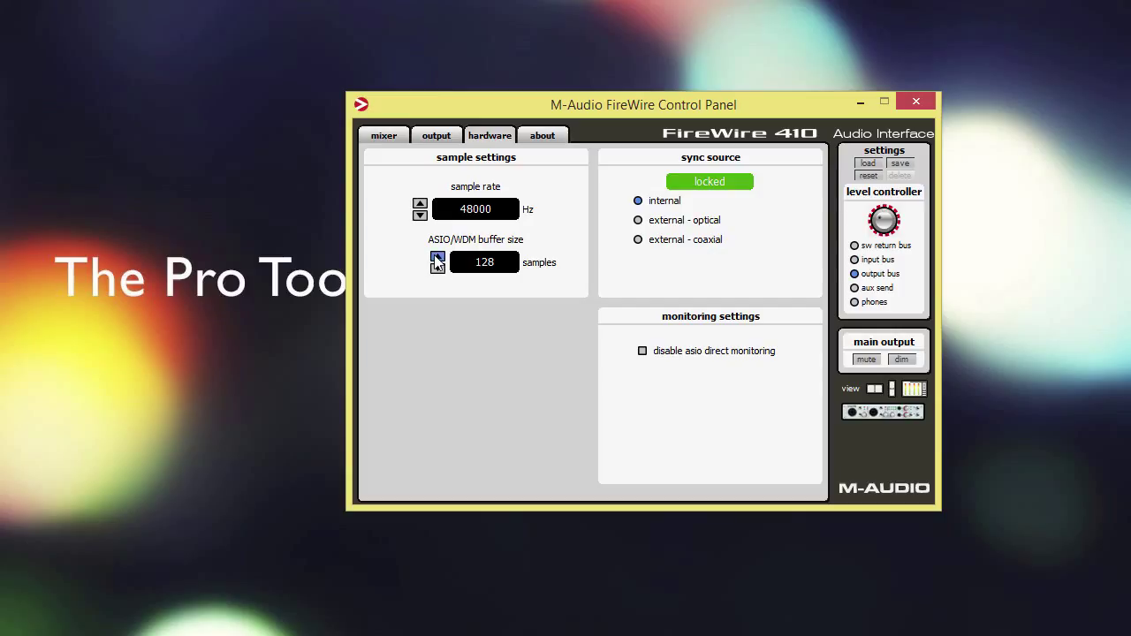
left_click(436, 257)
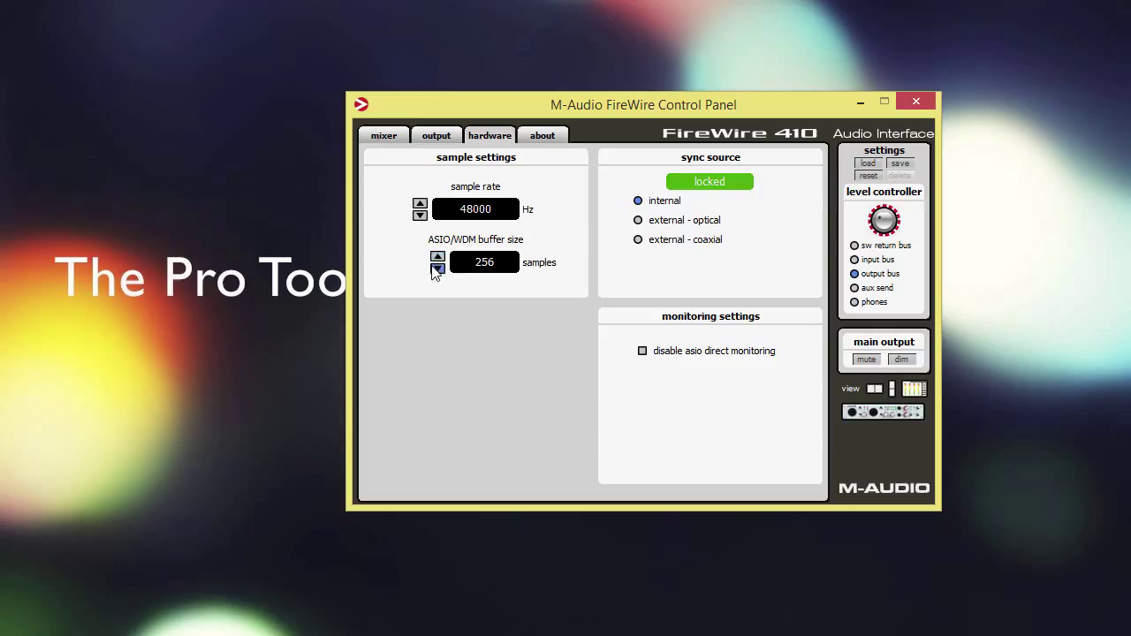
left_click(437, 269)
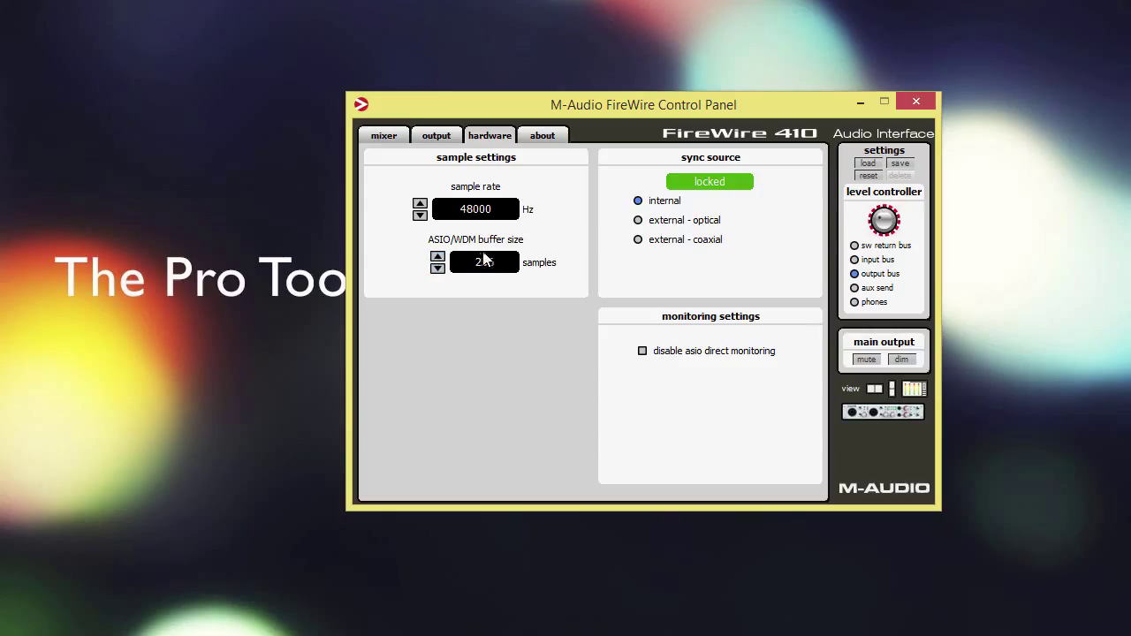
left_click(437, 256)
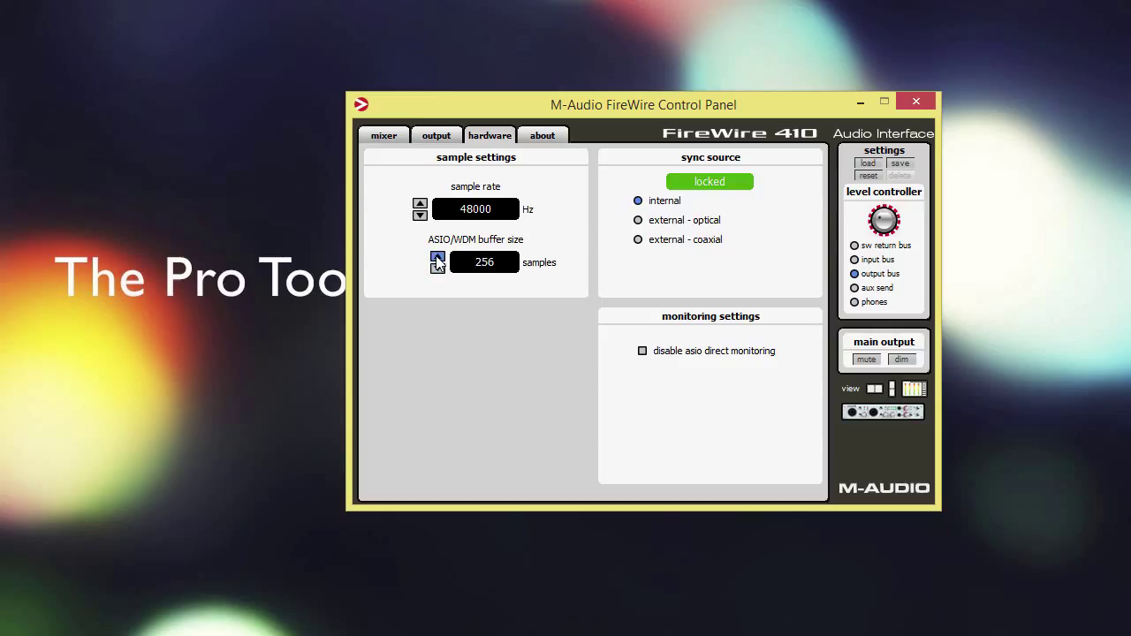
left_click(437, 258)
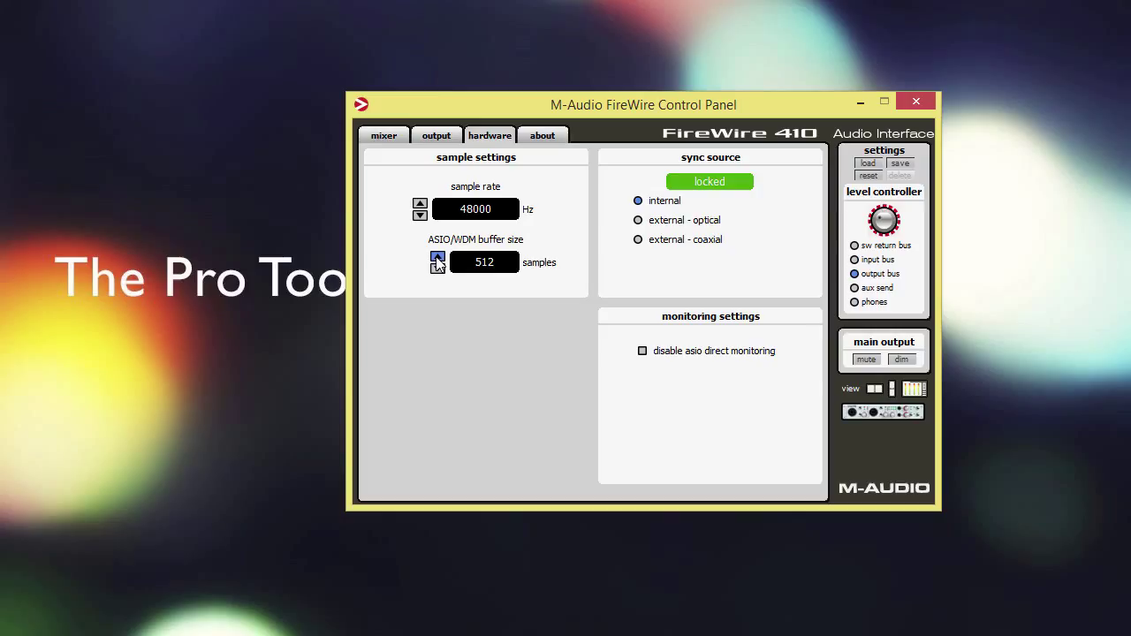
left_click(436, 256)
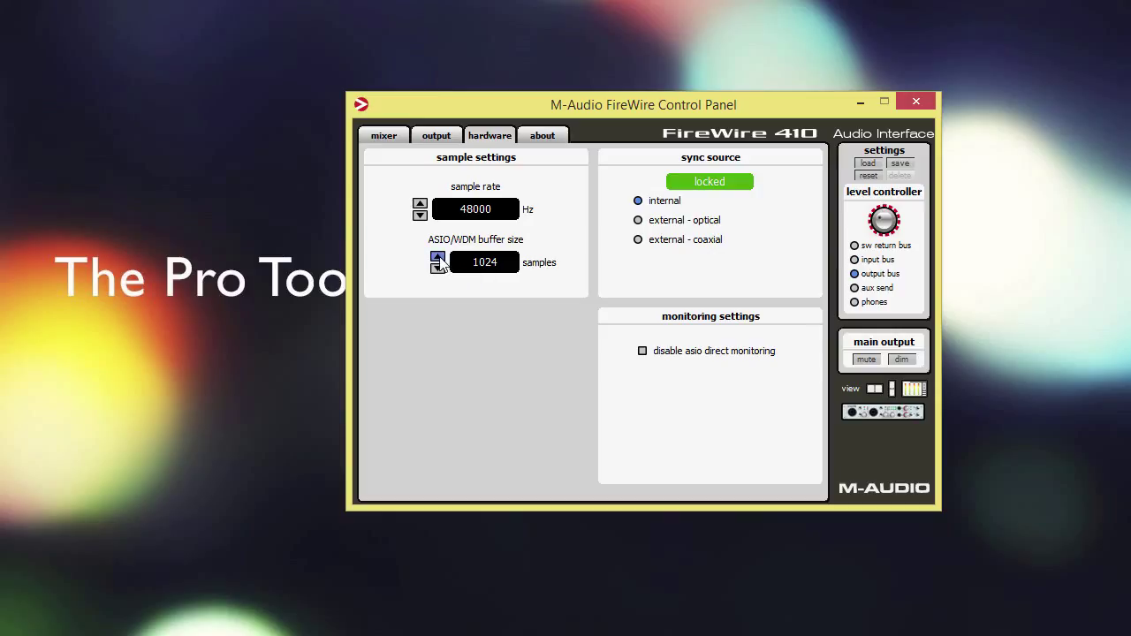
left_click(439, 259)
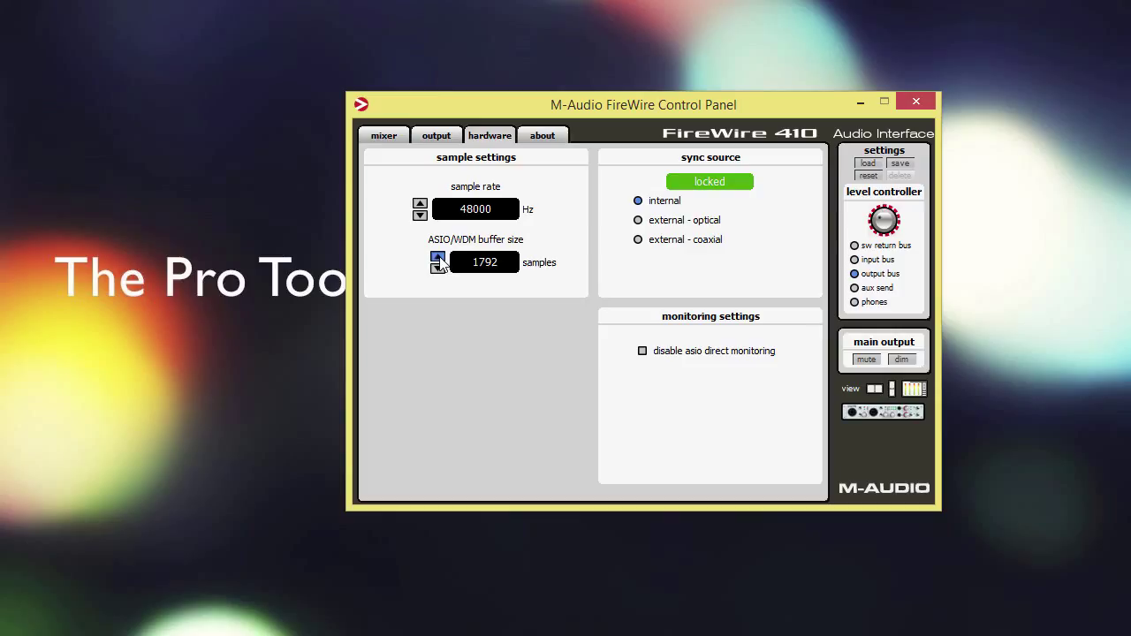
left_click(436, 258)
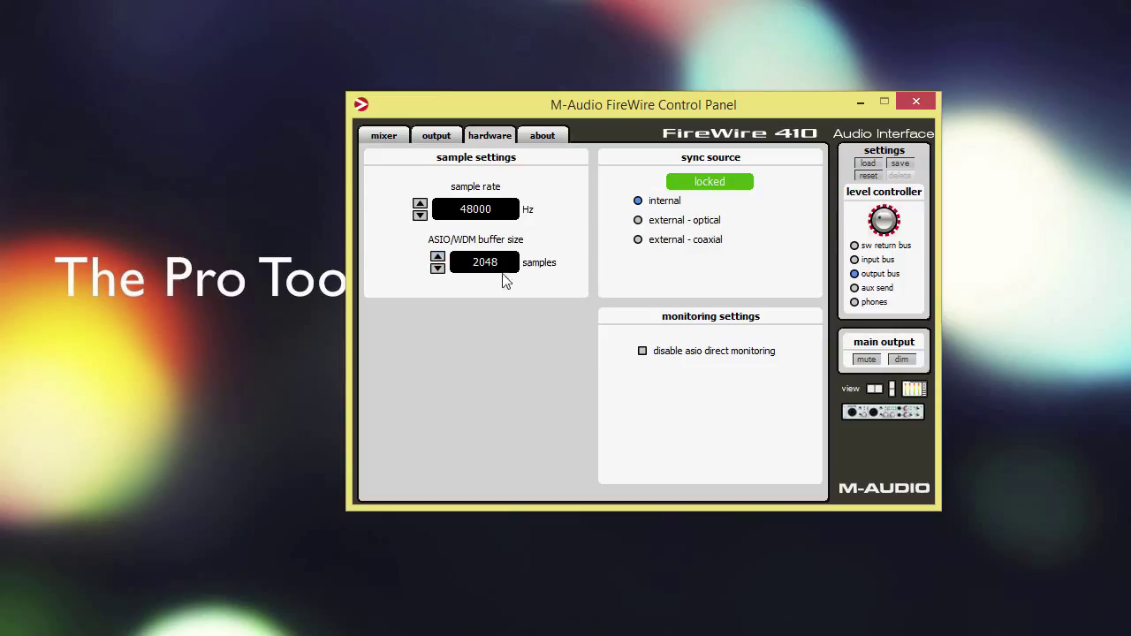
left_click(438, 269)
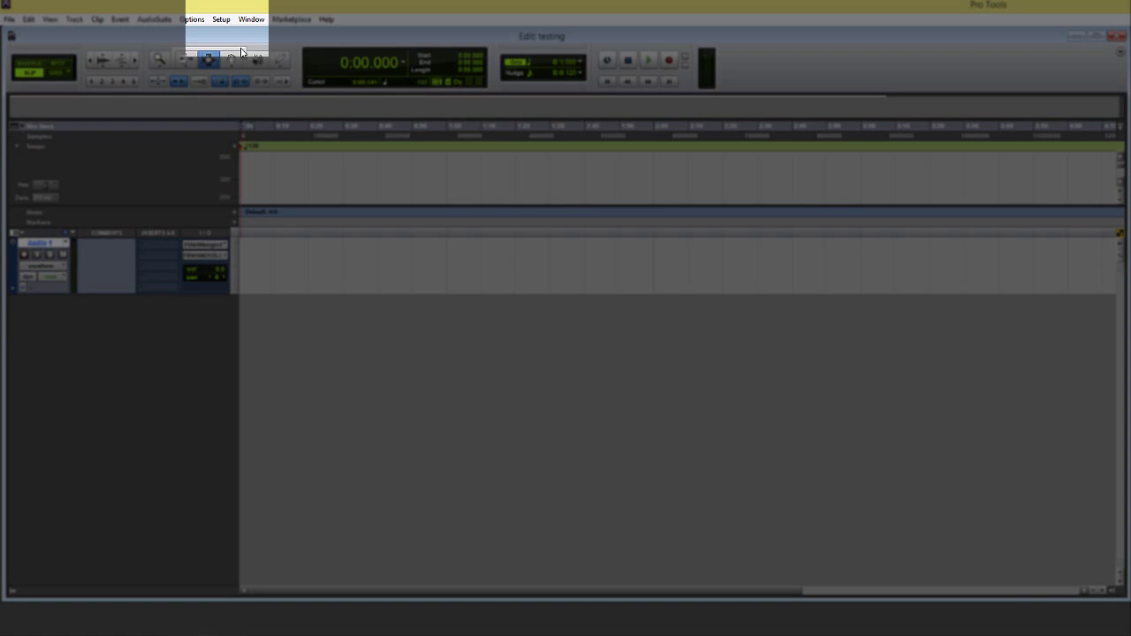
left_click(220, 17)
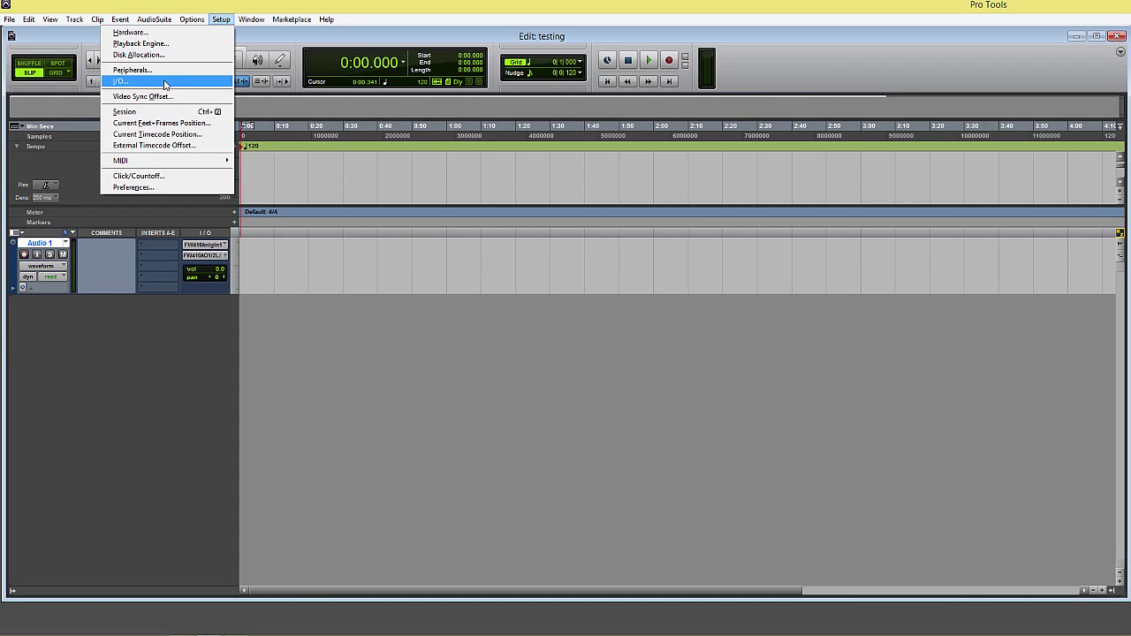
left_click(120, 83)
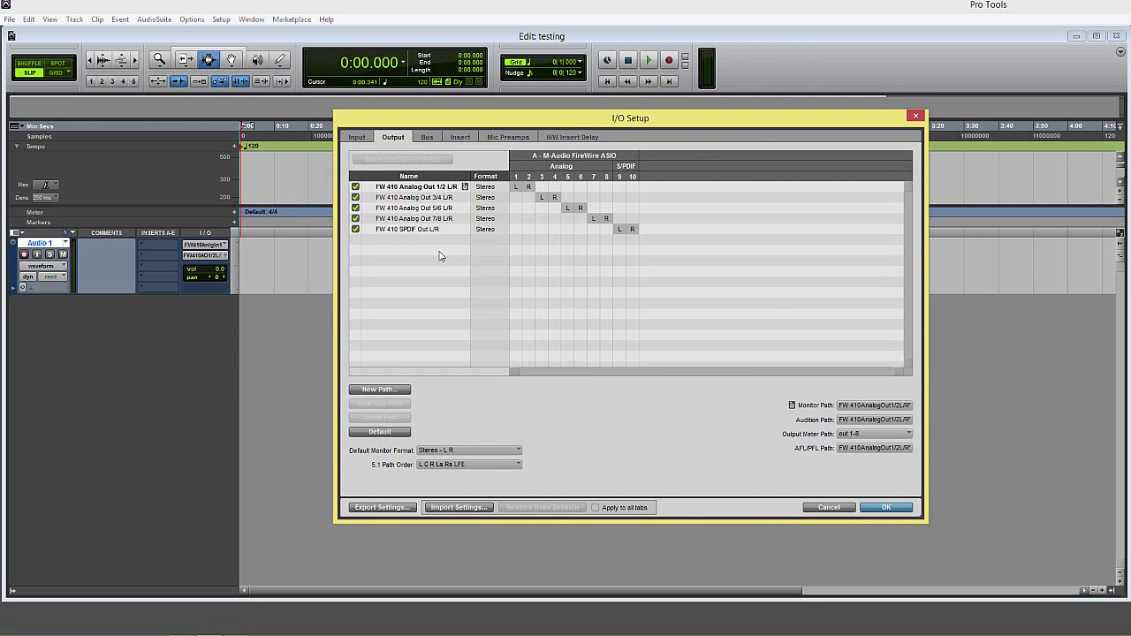
mouse_move(410, 241)
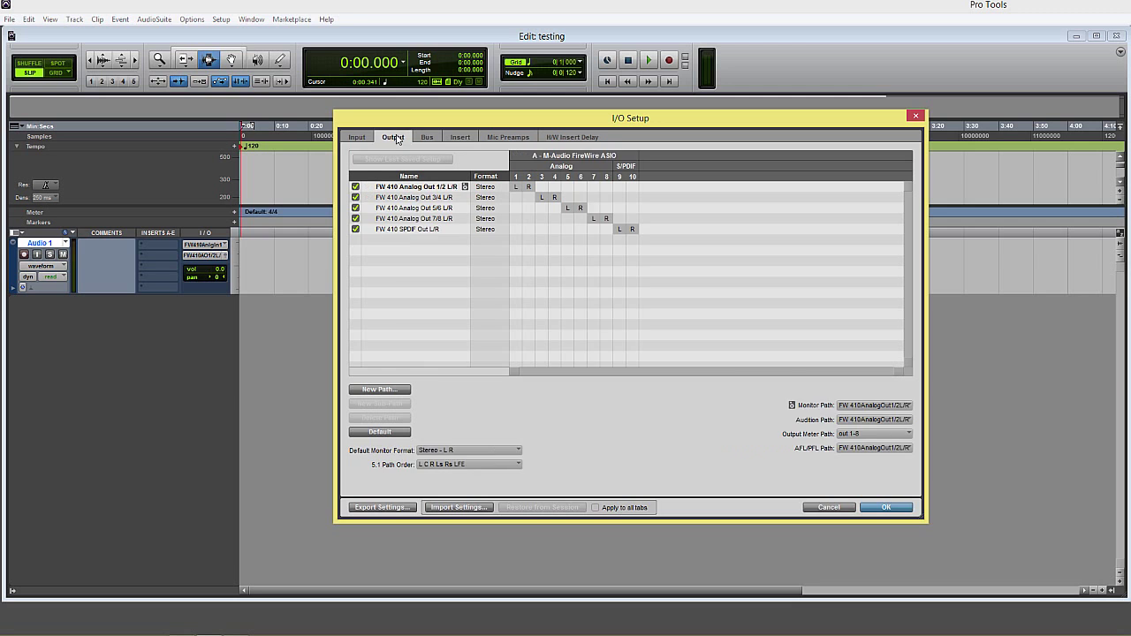
left_click(426, 137)
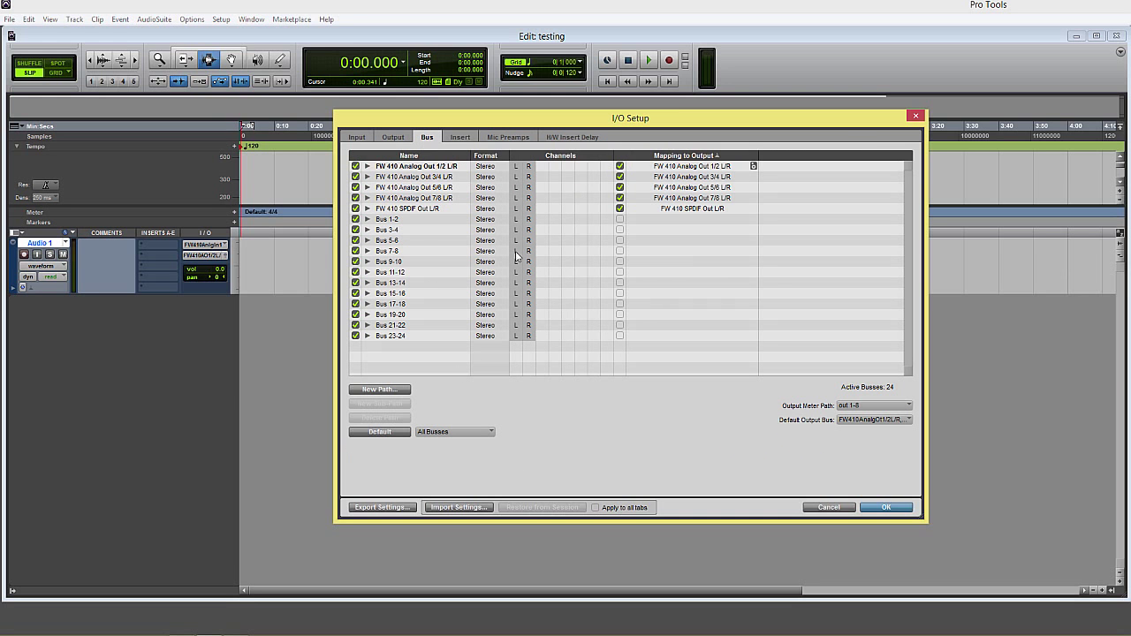
left_click(887, 507)
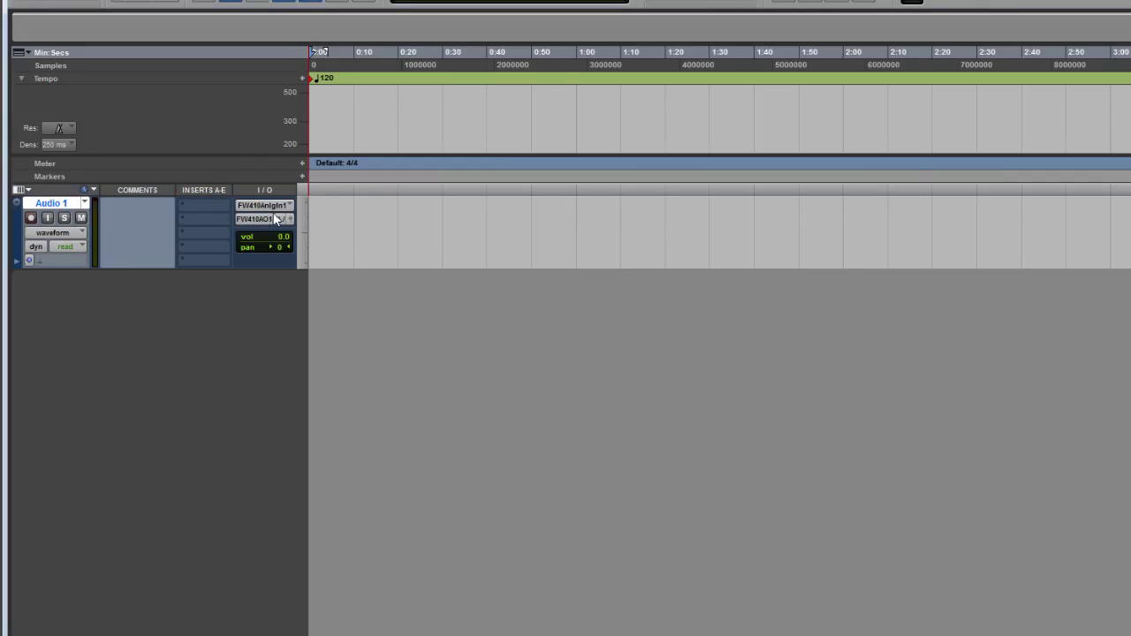
mouse_move(269, 205)
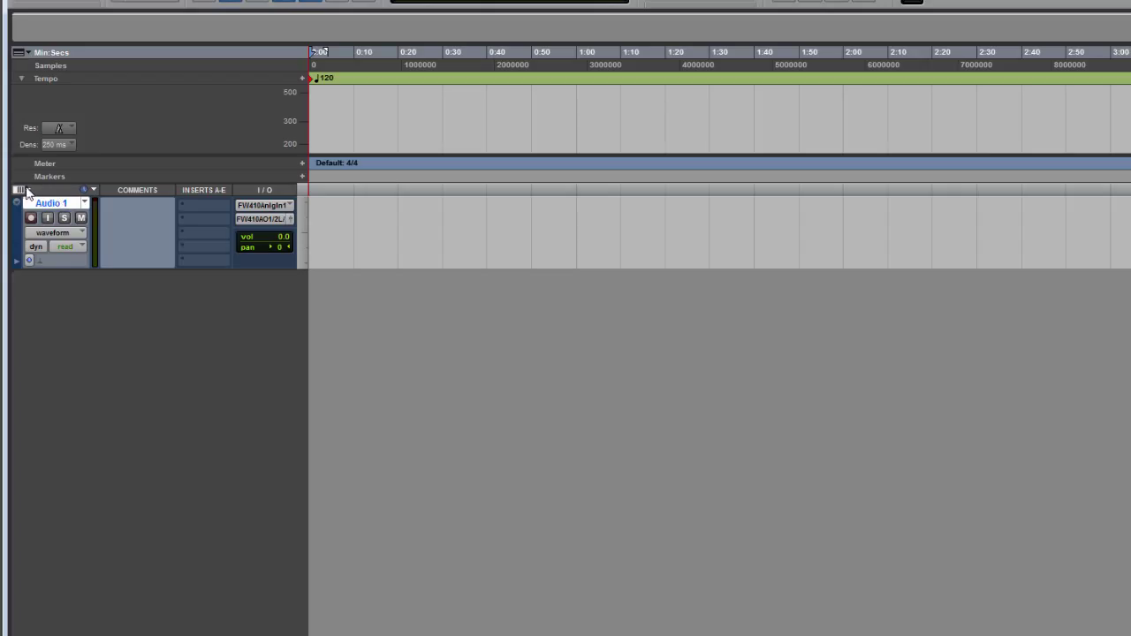
left_click(21, 191)
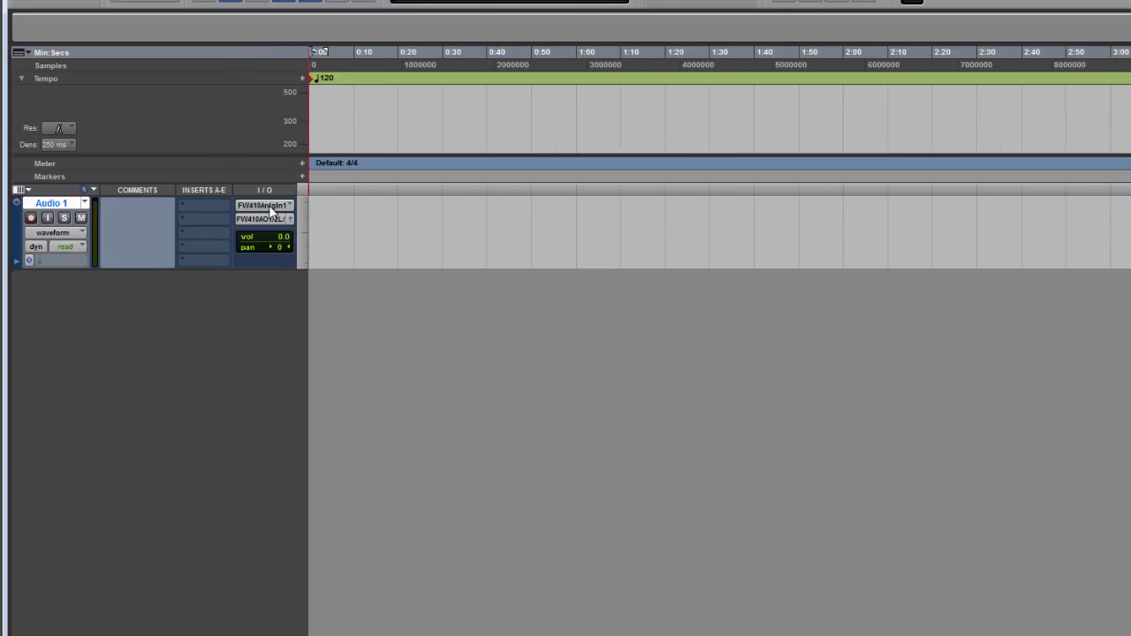
left_click(261, 205)
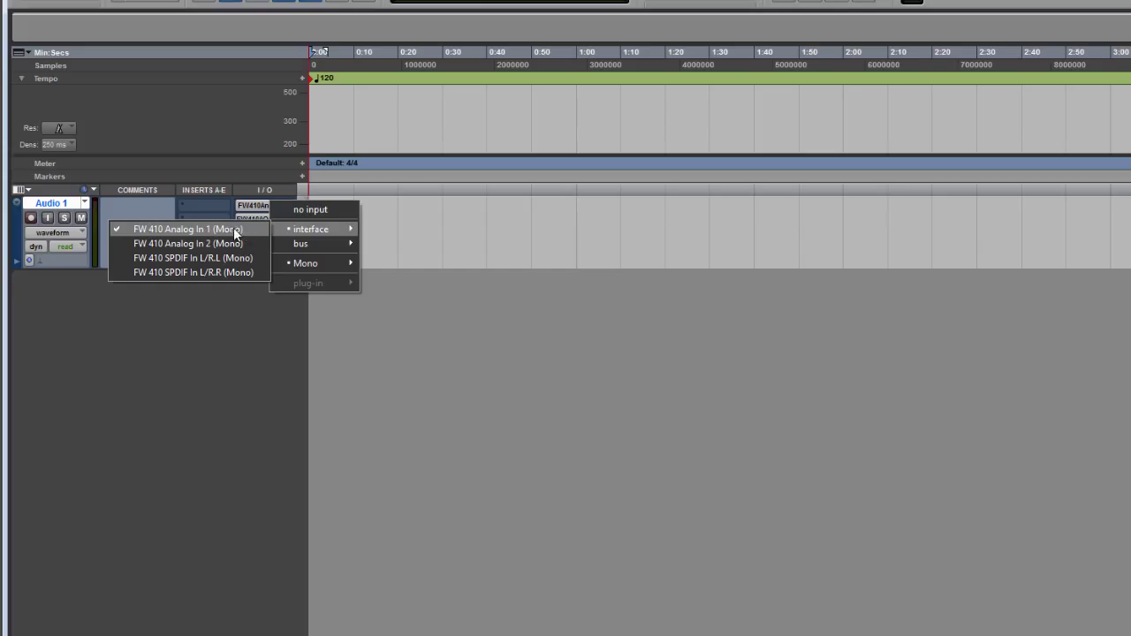
mouse_move(212, 273)
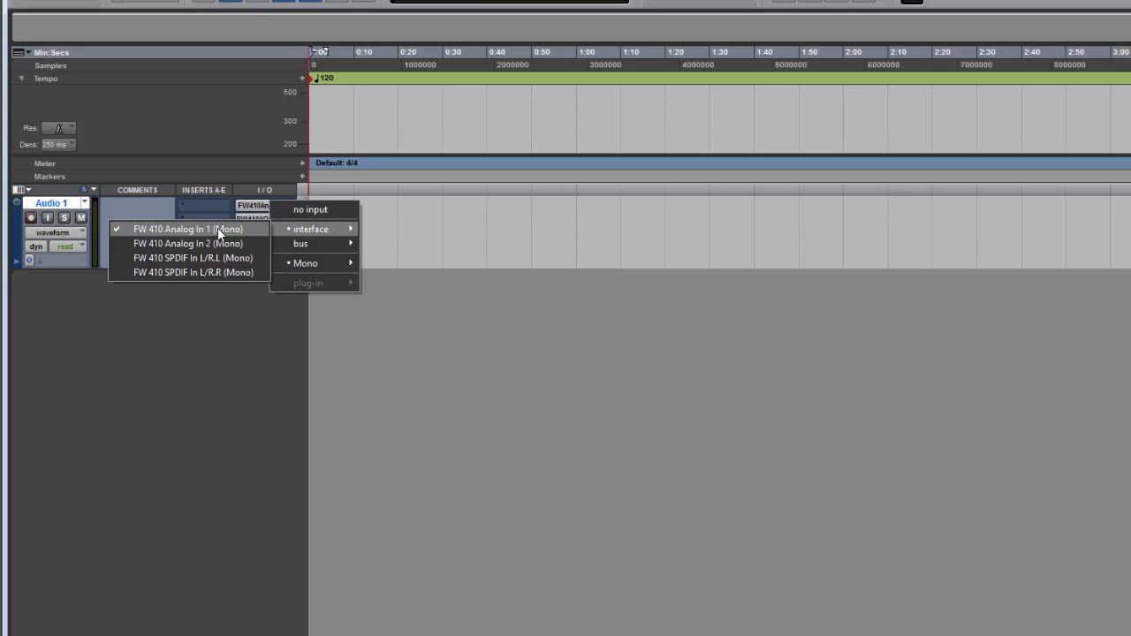
left_click(185, 230)
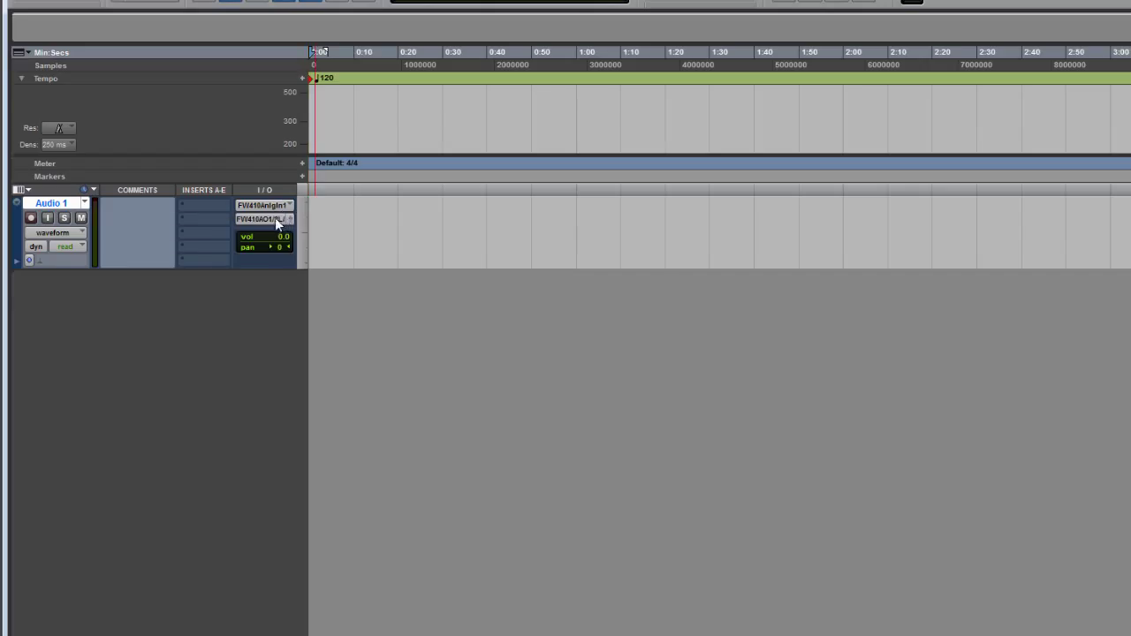
left_click(261, 219)
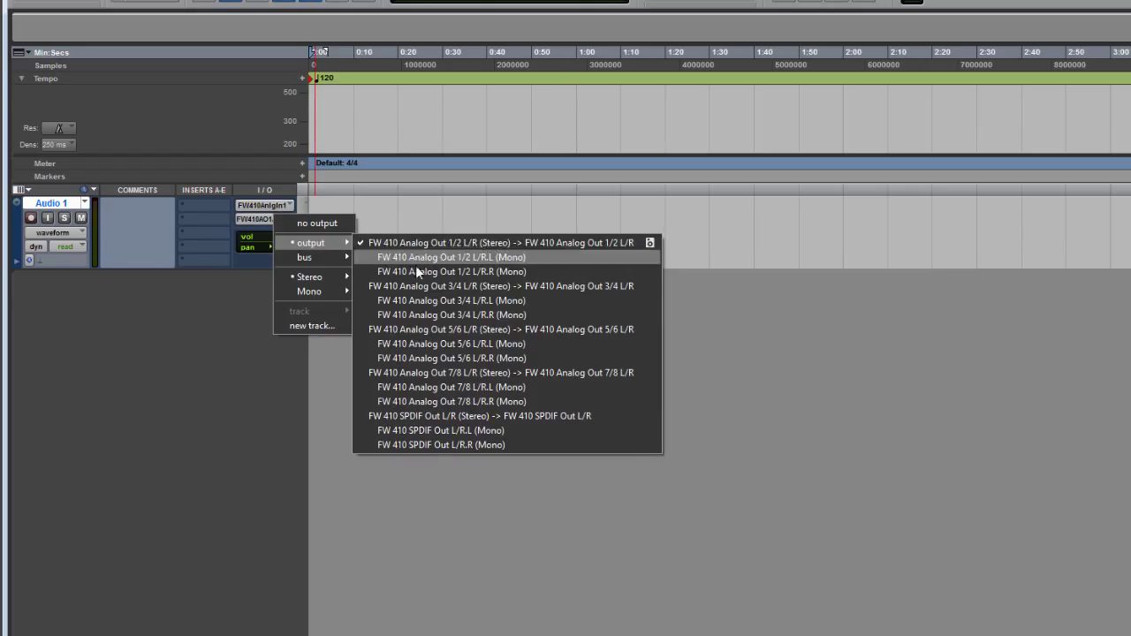
mouse_move(435, 470)
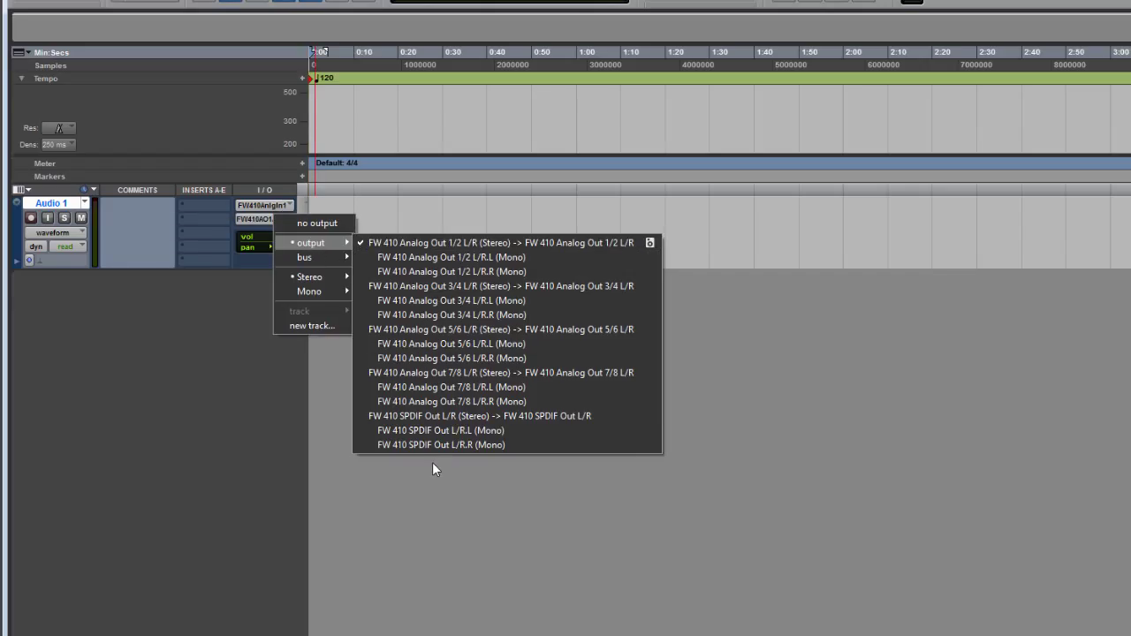
left_click(442, 243)
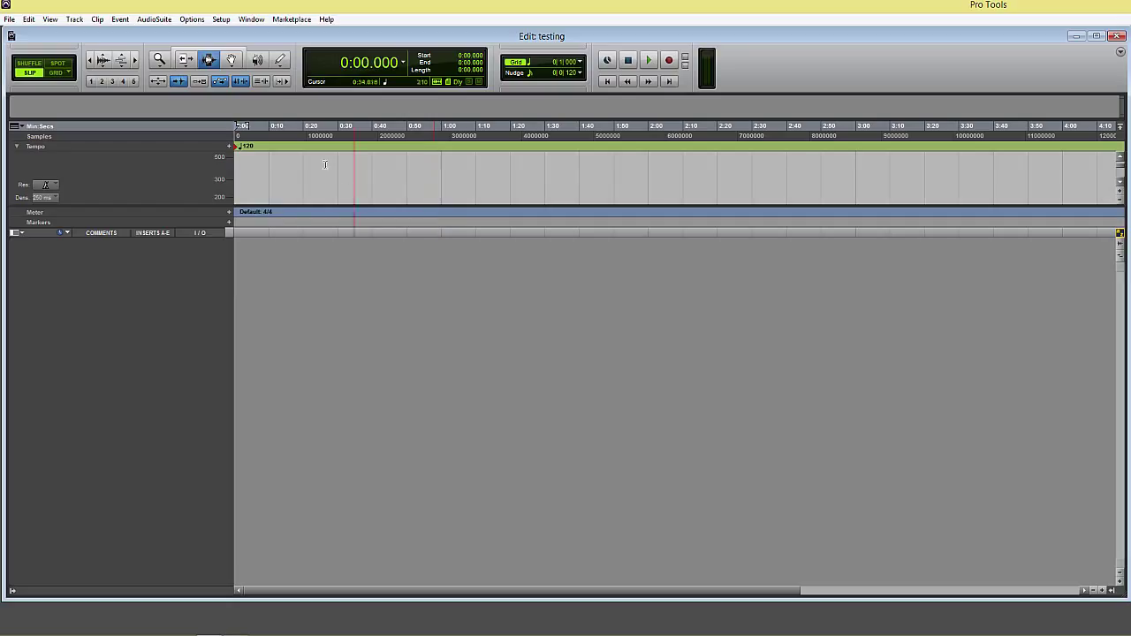
Enable Low Latency Monitoring from the Pro Tools Options menu
left_click(191, 20)
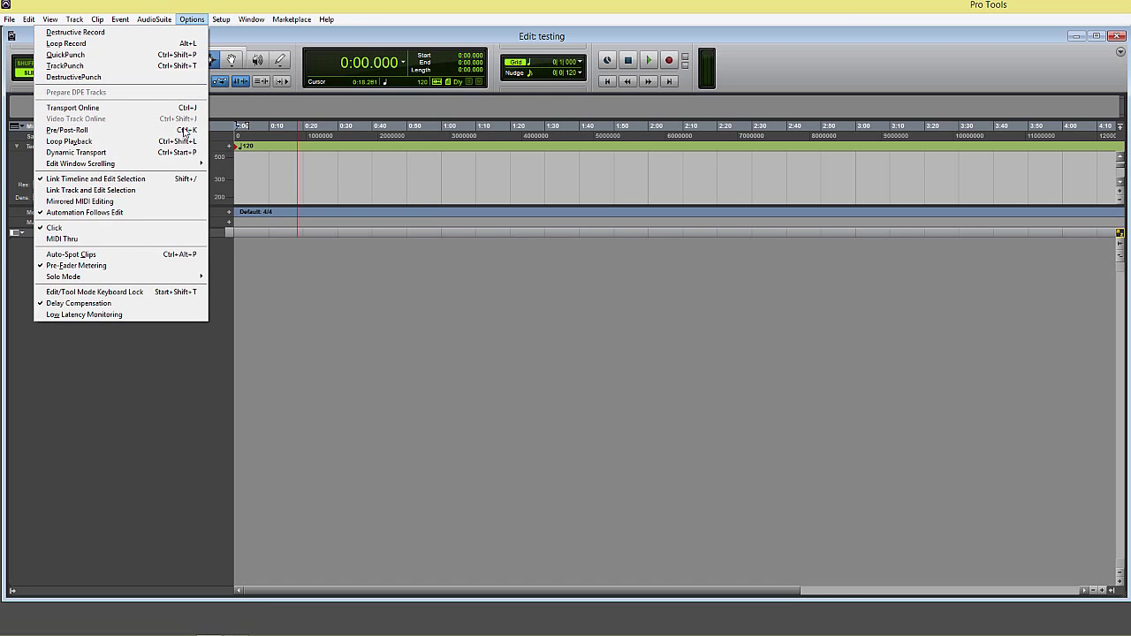
mouse_move(70, 315)
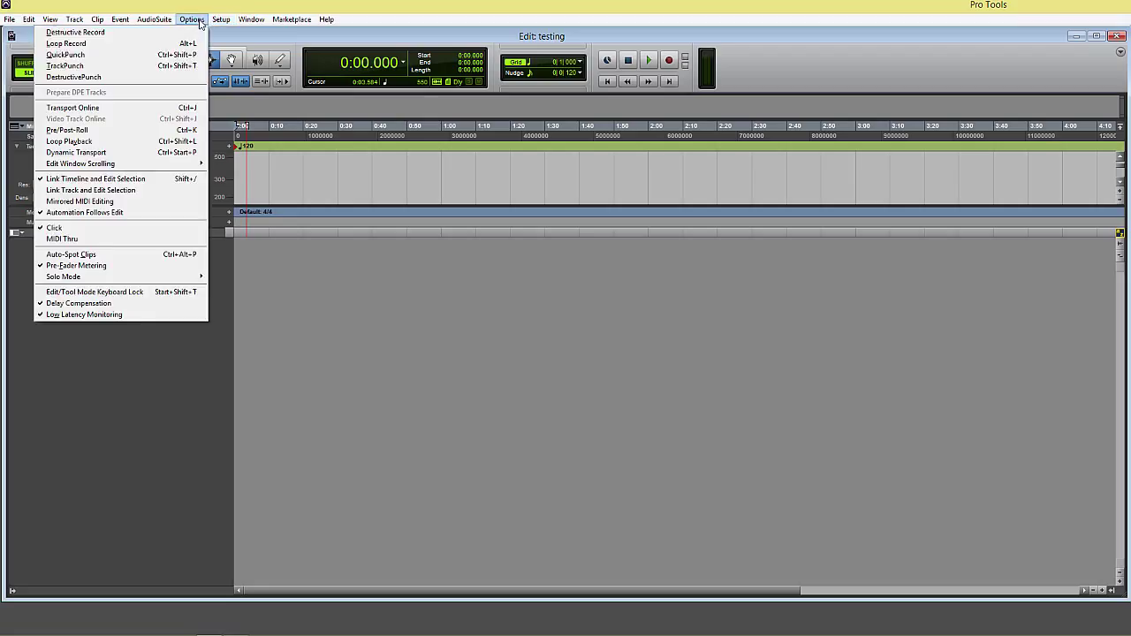
mouse_move(99, 372)
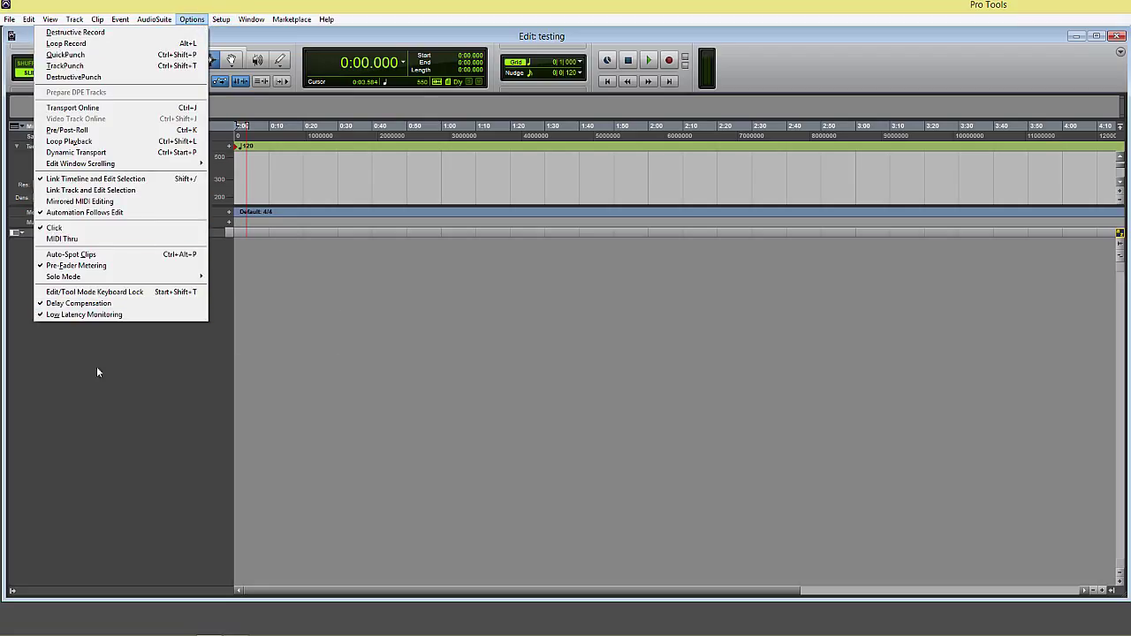
mouse_move(113, 314)
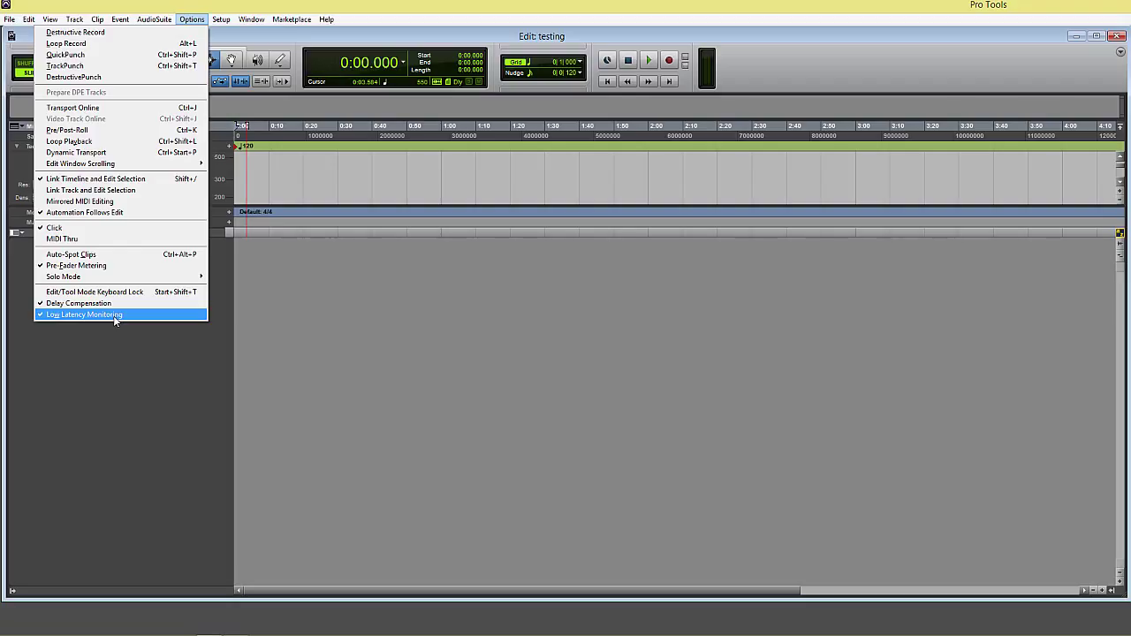
left_click(85, 315)
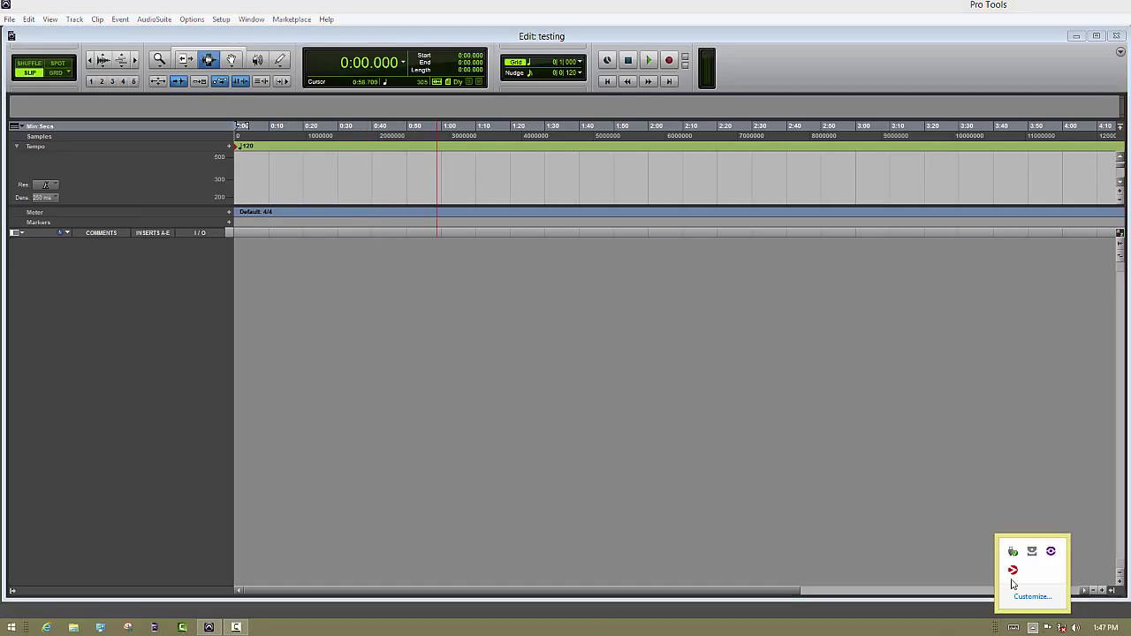
Reopen the M-Audio FireWire Control Panel from the system tray over Pro Tools
left_click(1011, 586)
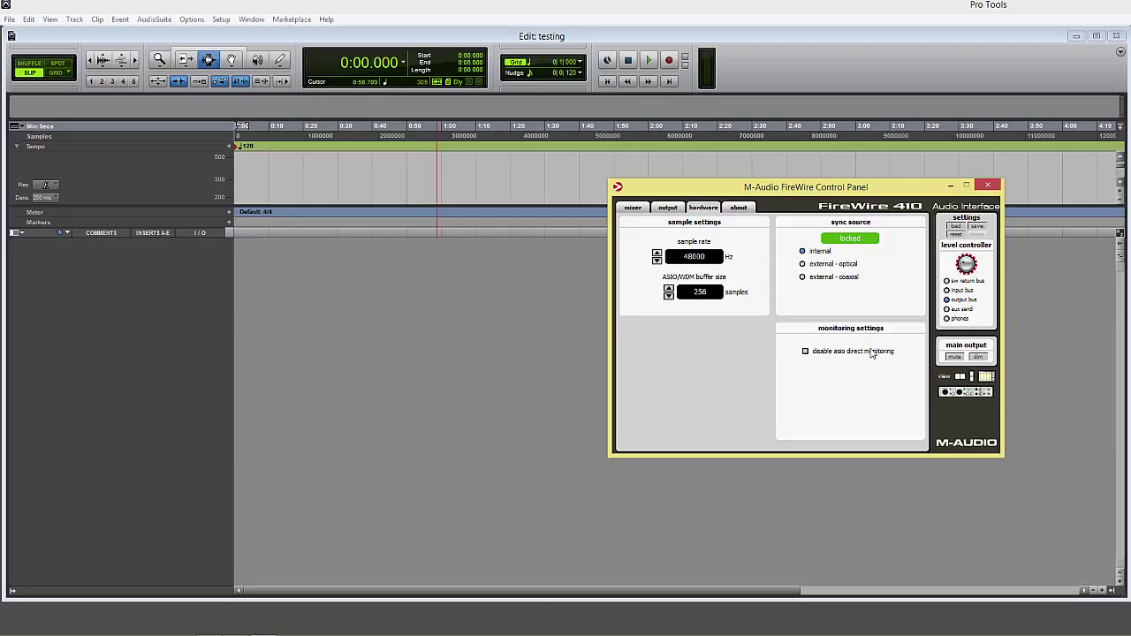
mouse_move(798, 364)
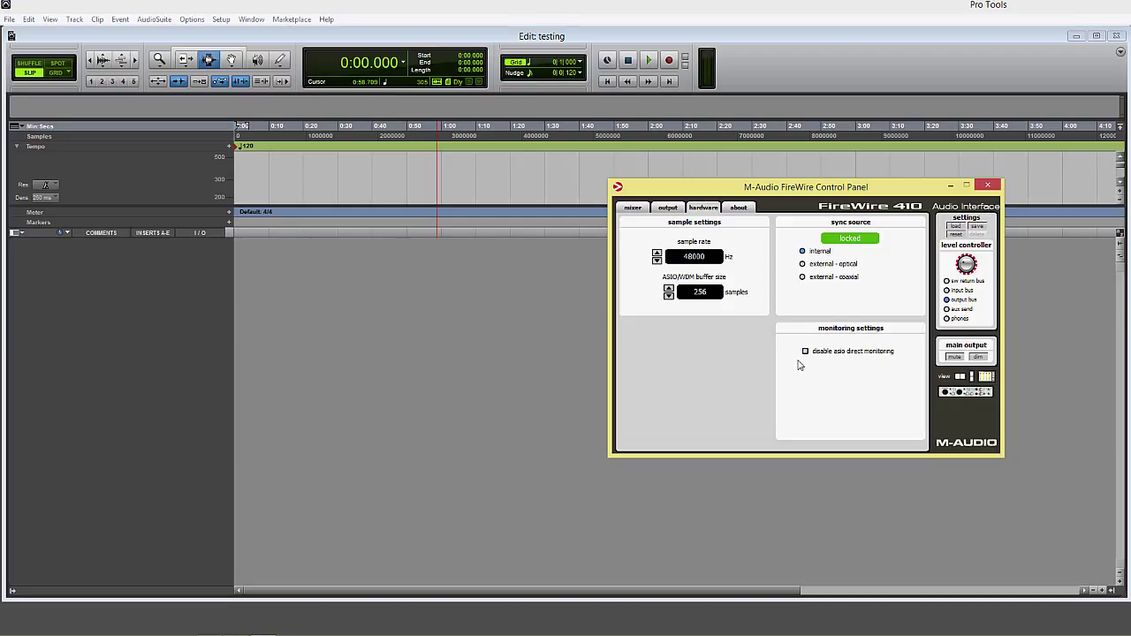